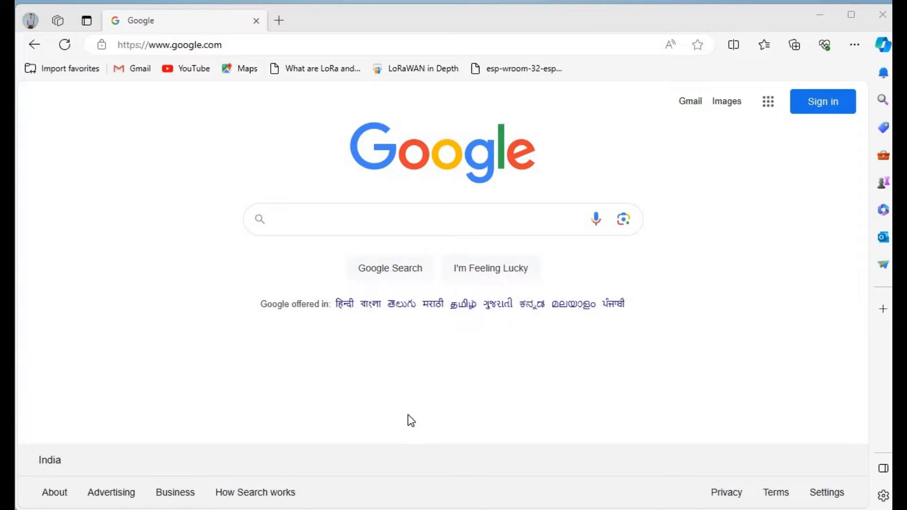
Step: Search Google for 'windows 11 download' and follow Microsoft's Download Windows 11 result
{"action": "left_click", "coordinate": [406, 219]}
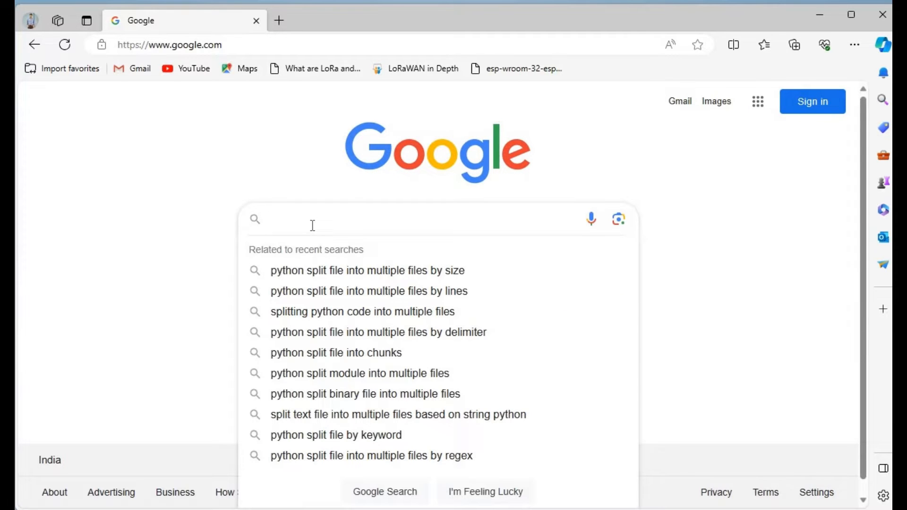
{"action": "type", "text": "windows 11"}
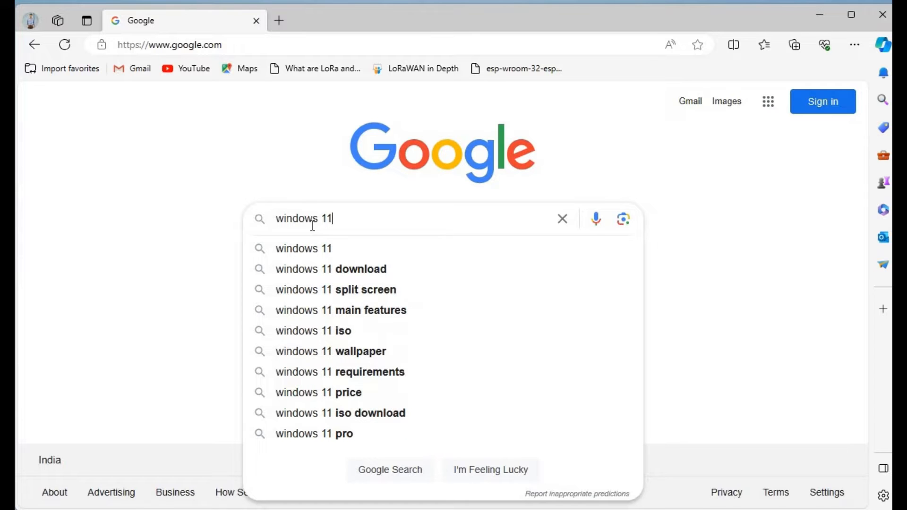
{"action": "left_click", "coordinate": [331, 268]}
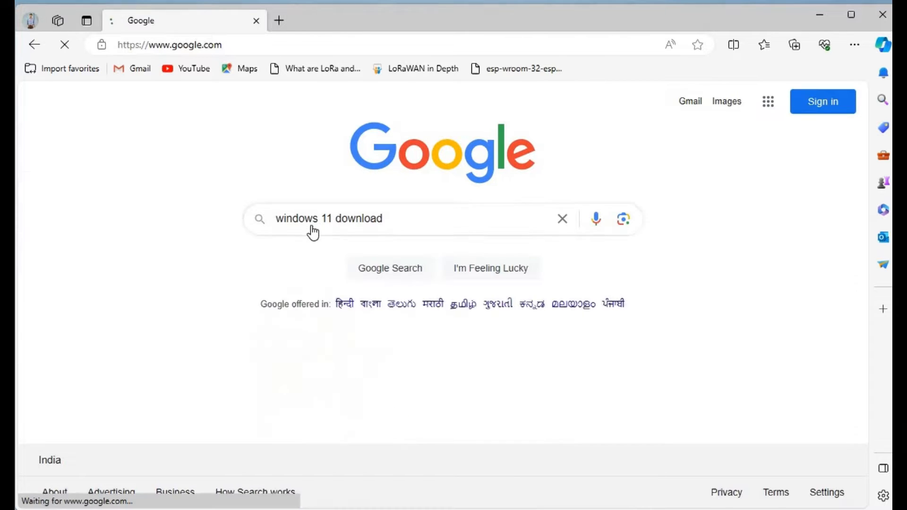
{"action": "left_click", "coordinate": [390, 267]}
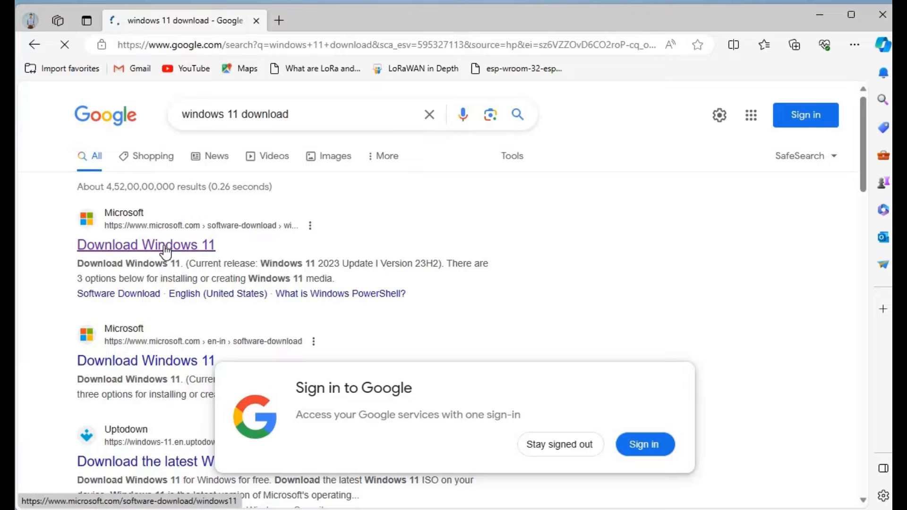
{"action": "left_click", "coordinate": [146, 244]}
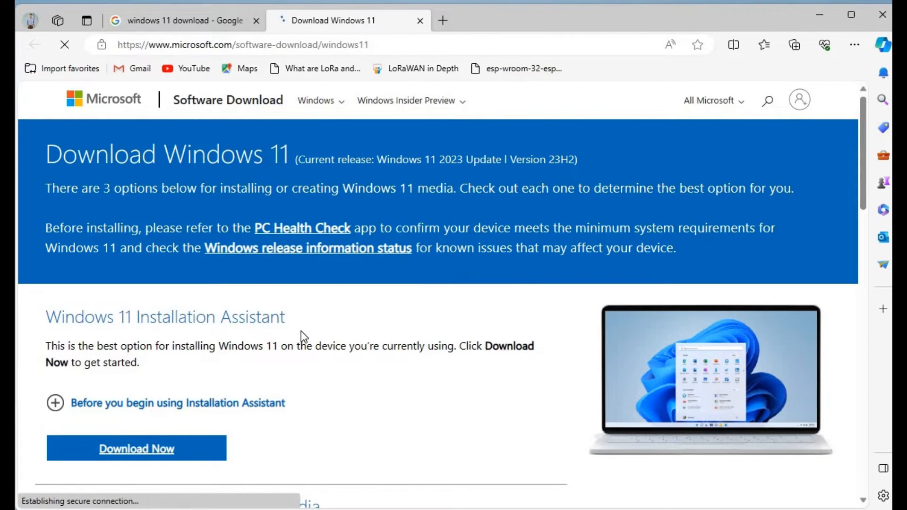
Step: Dismiss the firewall prompt and choose the Windows 11 multi-edition x64 ISO for download
{"action": "left_click", "coordinate": [136, 449]}
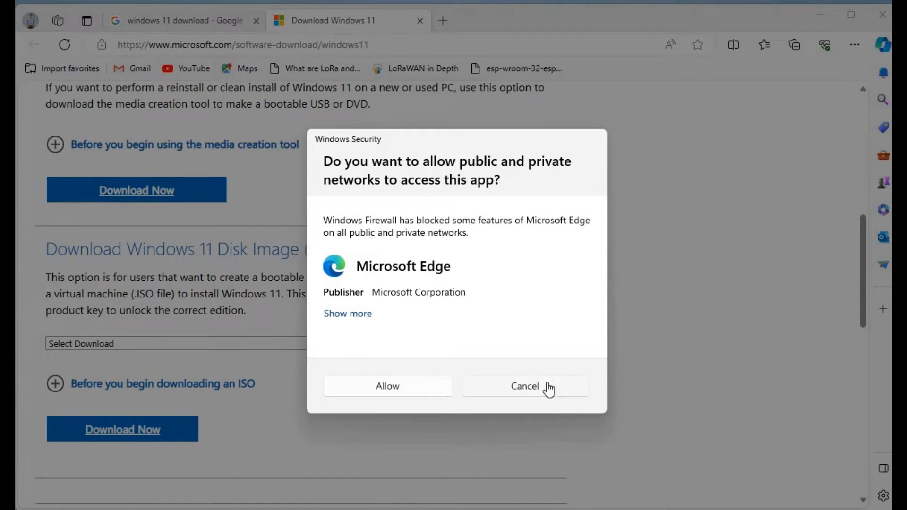
{"action": "left_click", "coordinate": [525, 385]}
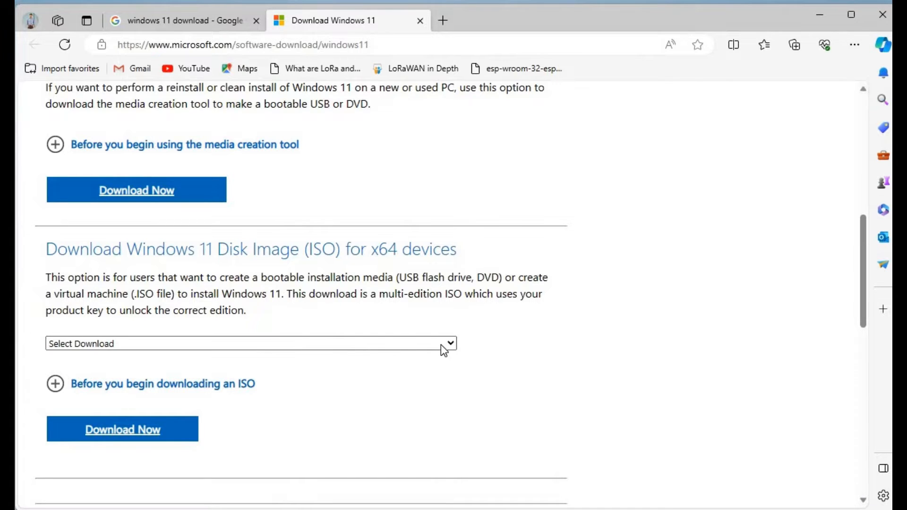
{"action": "left_click", "coordinate": [250, 343]}
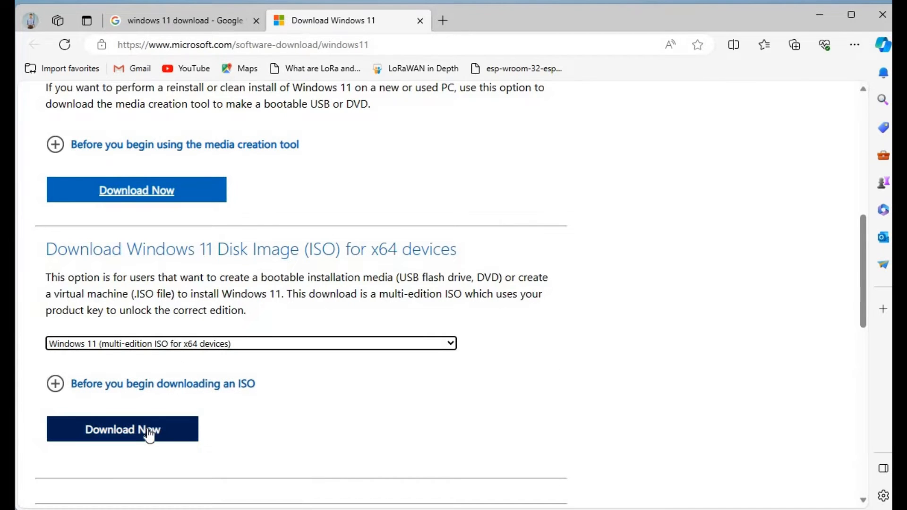
{"action": "left_click", "coordinate": [122, 429]}
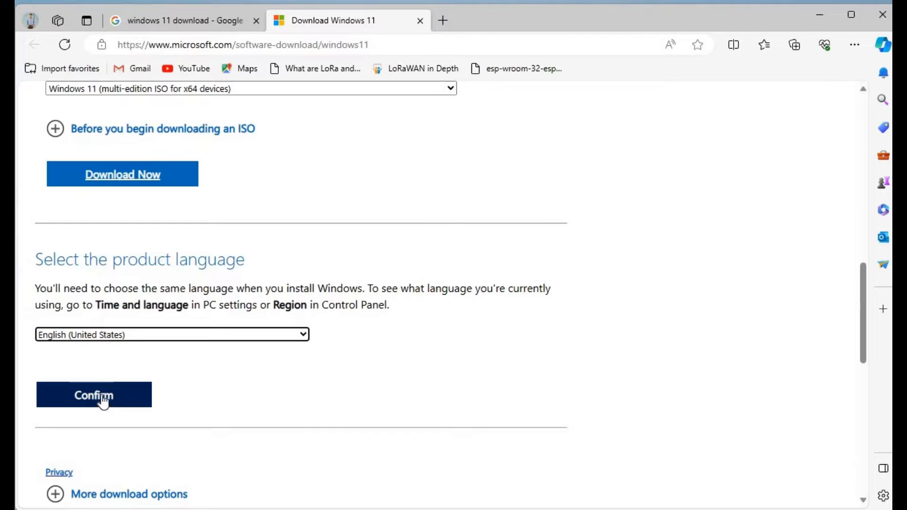
Step: Confirm English (United States), start the 64-bit ISO download, then pause it
{"action": "left_click", "coordinate": [94, 395]}
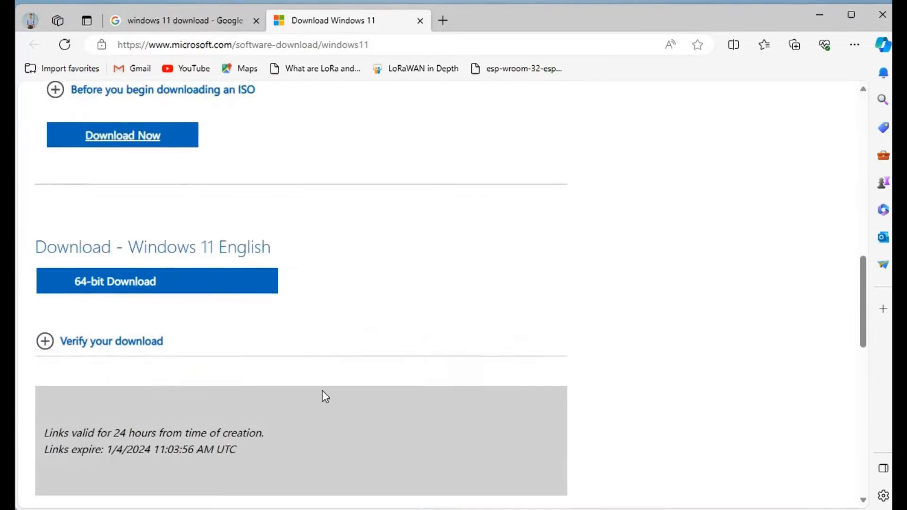
{"action": "scroll", "scroll_direction": "down", "scroll_amount": 3}
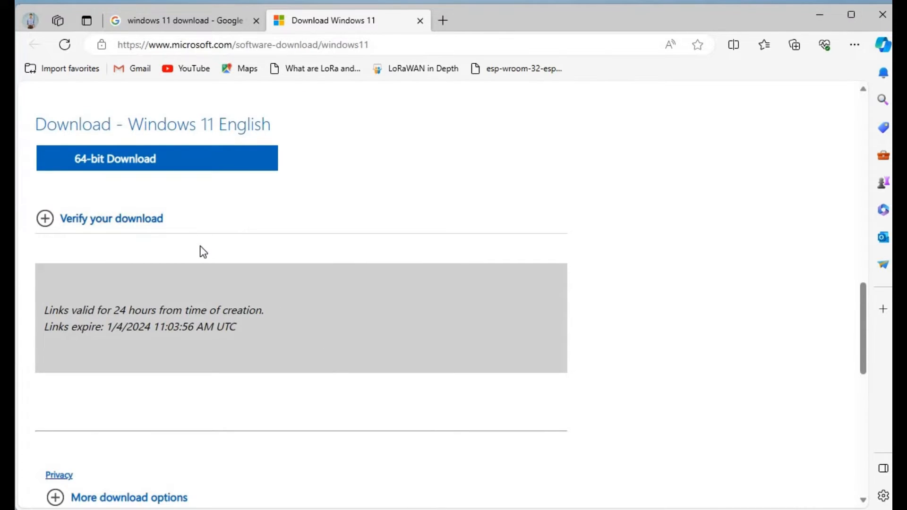
{"action": "scroll", "scroll_direction": "up", "scroll_amount": 3}
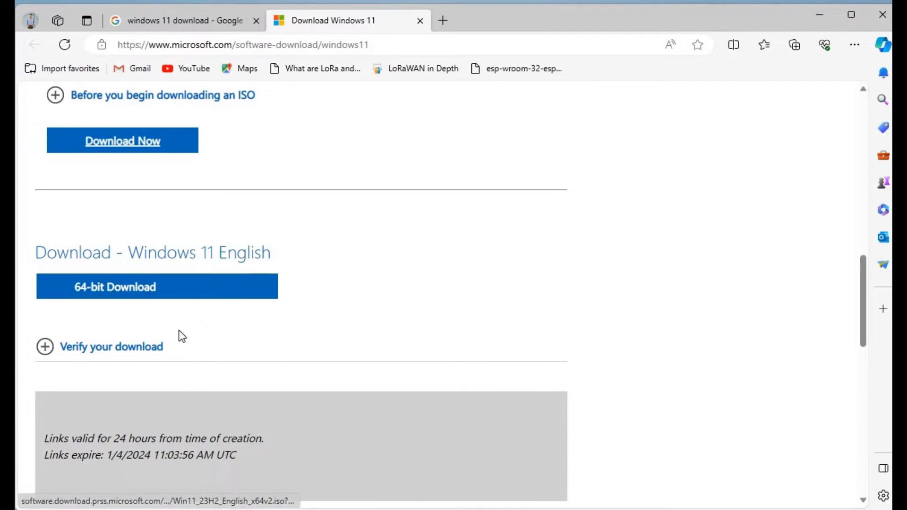
{"action": "mouse_move", "coordinate": [203, 348]}
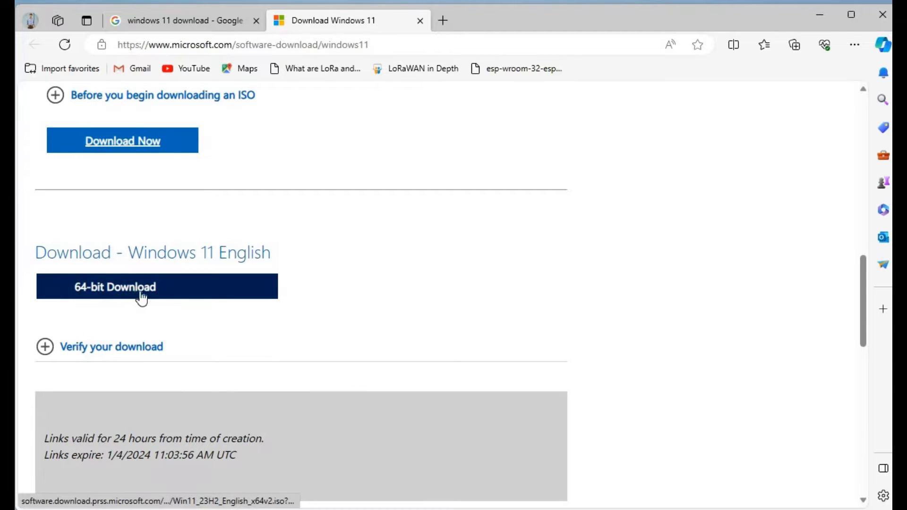
{"action": "left_click", "coordinate": [156, 287]}
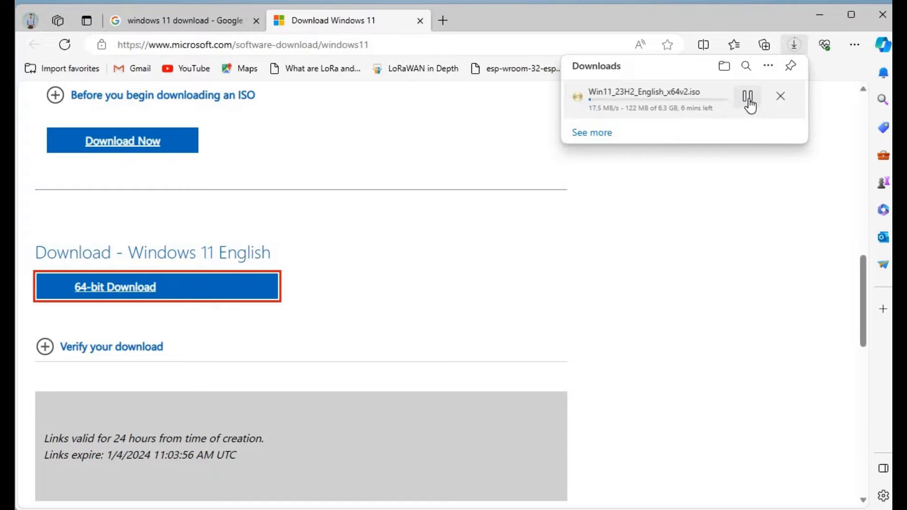
{"action": "left_click", "coordinate": [781, 97]}
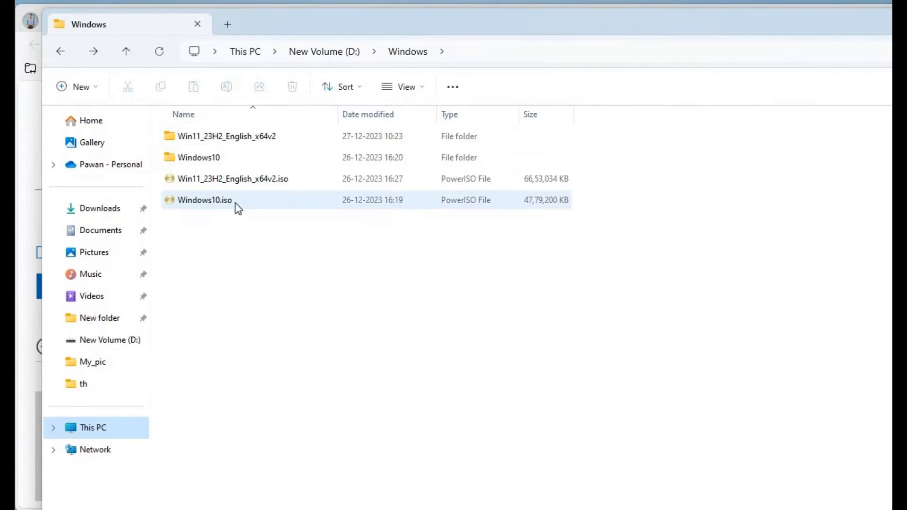
{"action": "left_click", "coordinate": [232, 178]}
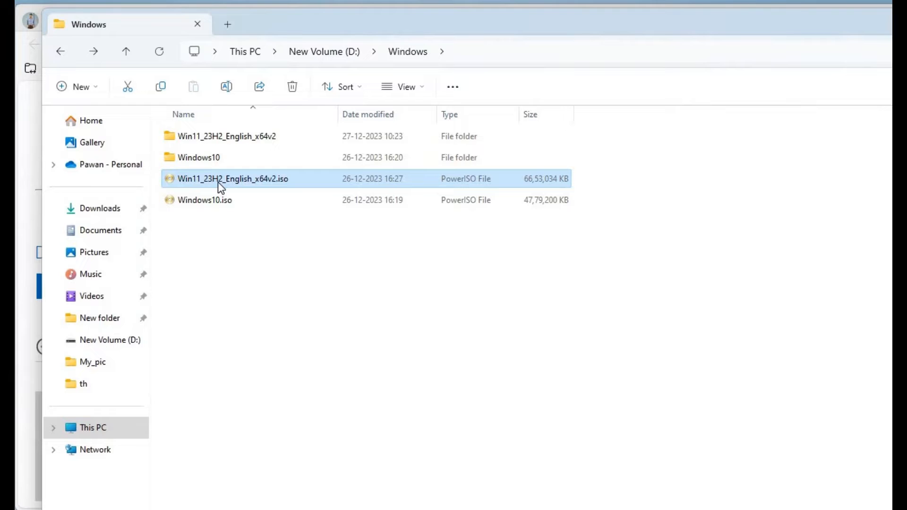
{"action": "mouse_move", "coordinate": [232, 179]}
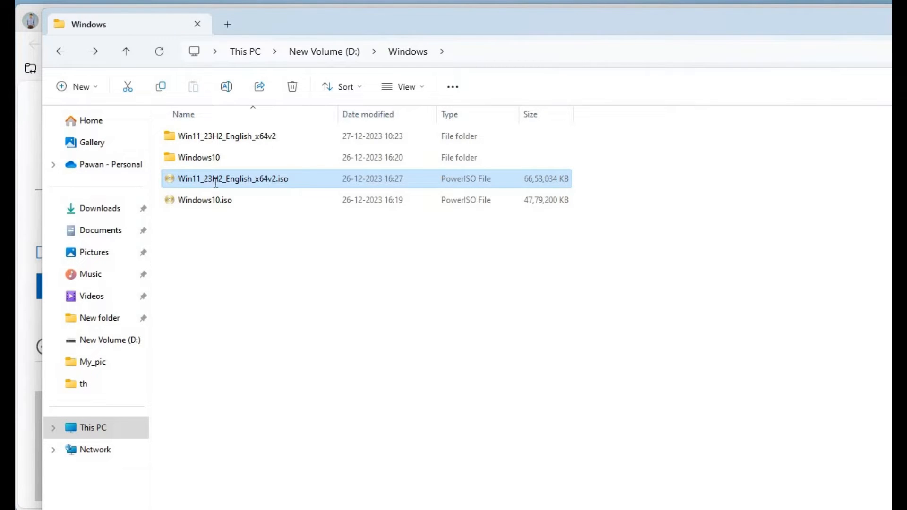
{"action": "mouse_move", "coordinate": [262, 186]}
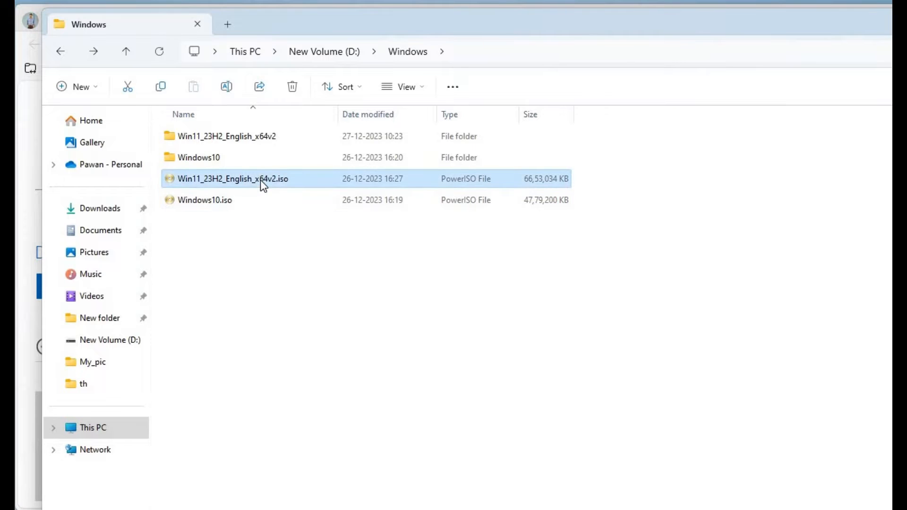
{"action": "right_click", "coordinate": [234, 178]}
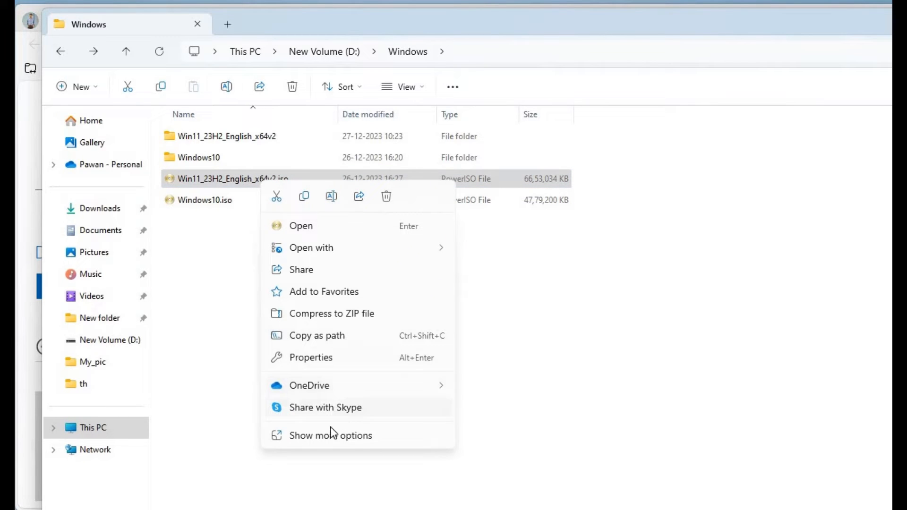
{"action": "left_click", "coordinate": [330, 435]}
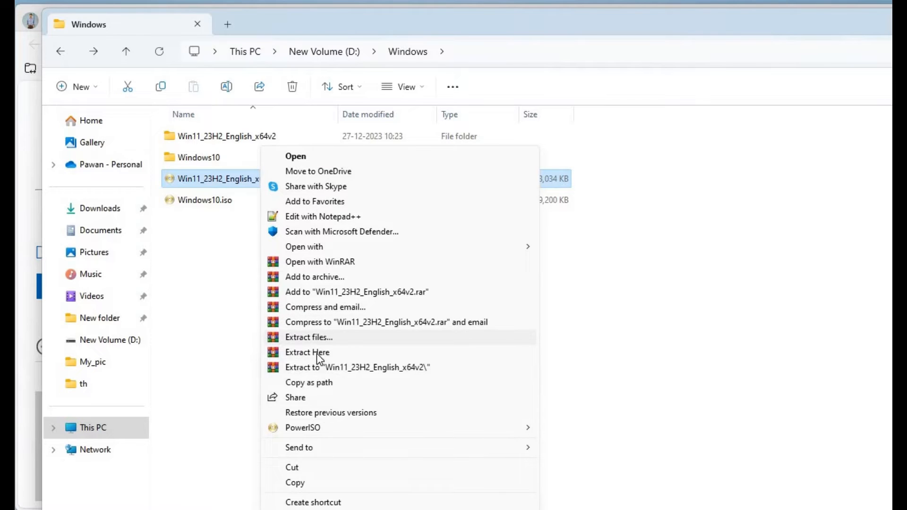
{"action": "mouse_move", "coordinate": [365, 373]}
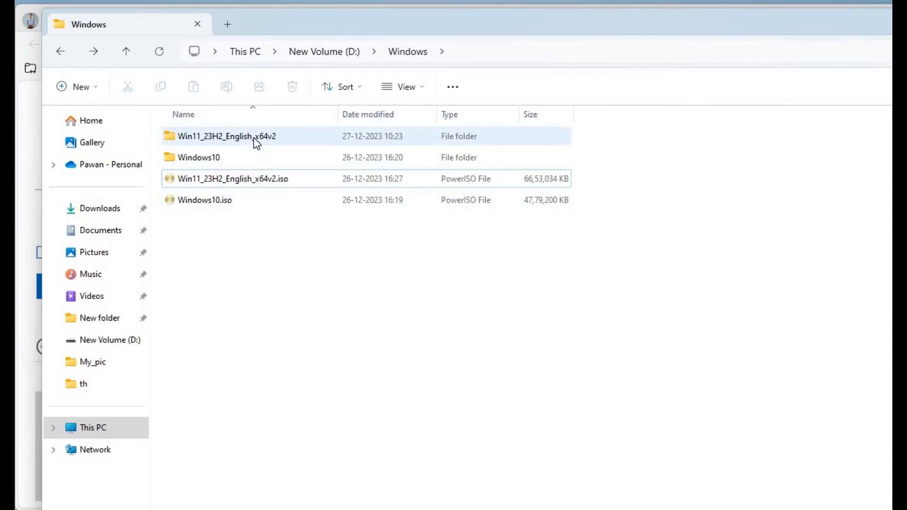
Step: Browse into the extracted Win11_23H2_English_x64v2 folder's sources subfolder
{"action": "double_click", "coordinate": [226, 136]}
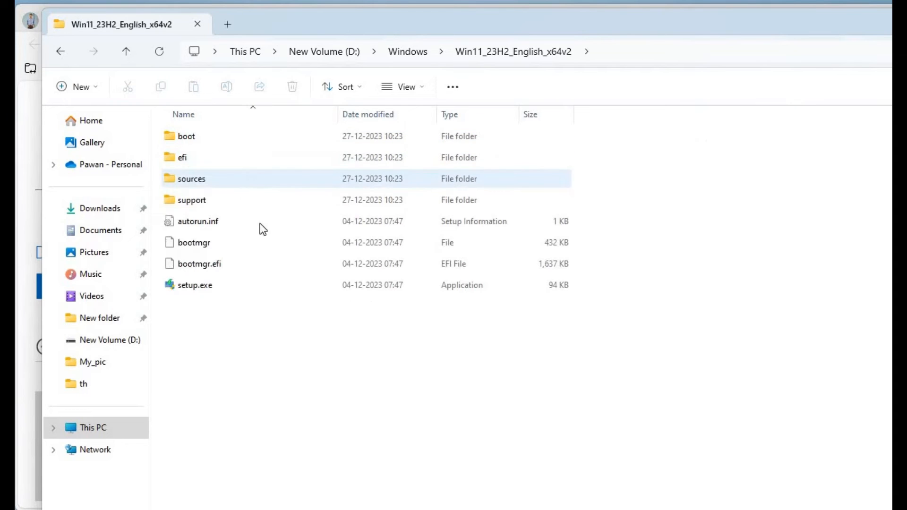
{"action": "mouse_move", "coordinate": [218, 188]}
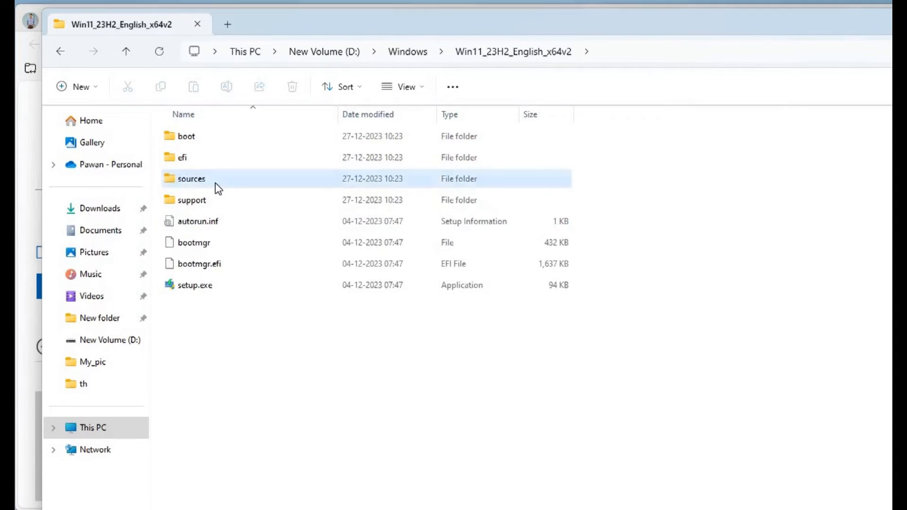
{"action": "double_click", "coordinate": [191, 179]}
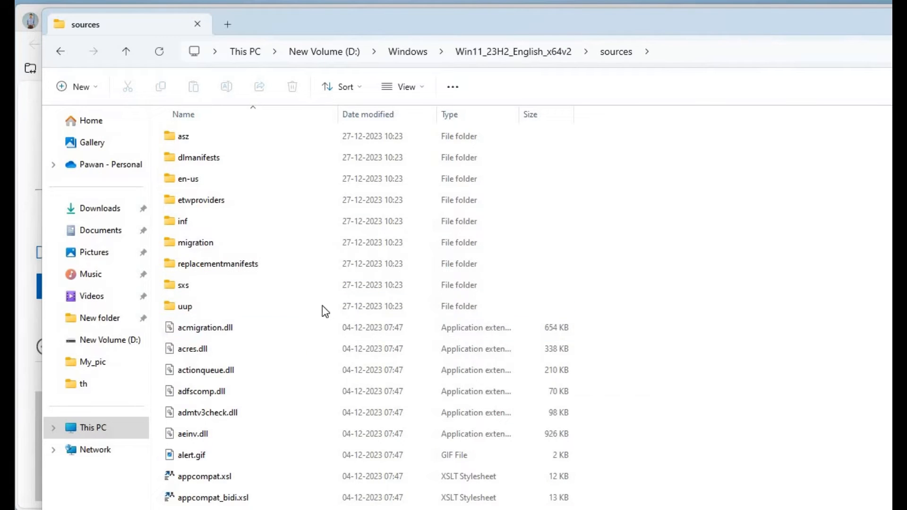
{"action": "left_click", "coordinate": [185, 306]}
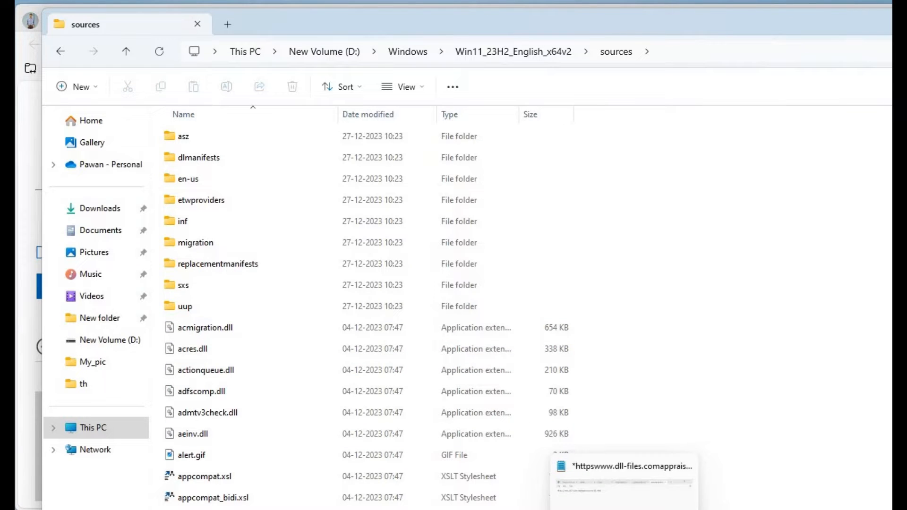
Step: Bring up the Notepad note holding the dll-files.com appraiserres.dll link
{"action": "left_click", "coordinate": [624, 466]}
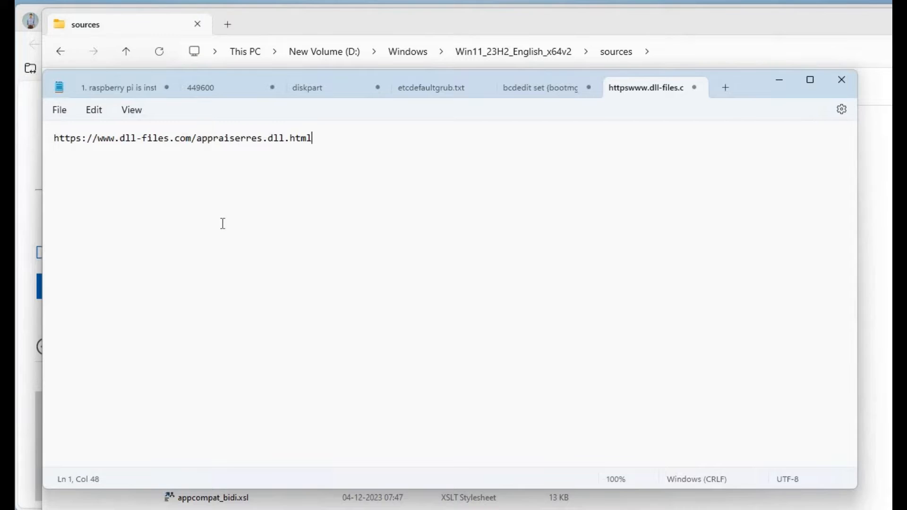
{"action": "mouse_move", "coordinate": [298, 164]}
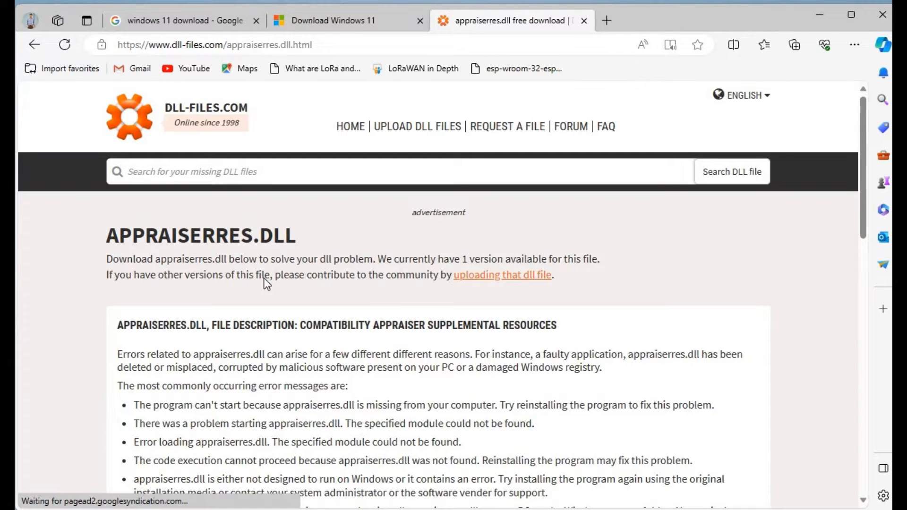
Step: Start the appraiserres.dll download, dismiss the ad and pass the not-a-robot captcha
{"action": "scroll", "scroll_direction": "down", "scroll_amount": 3}
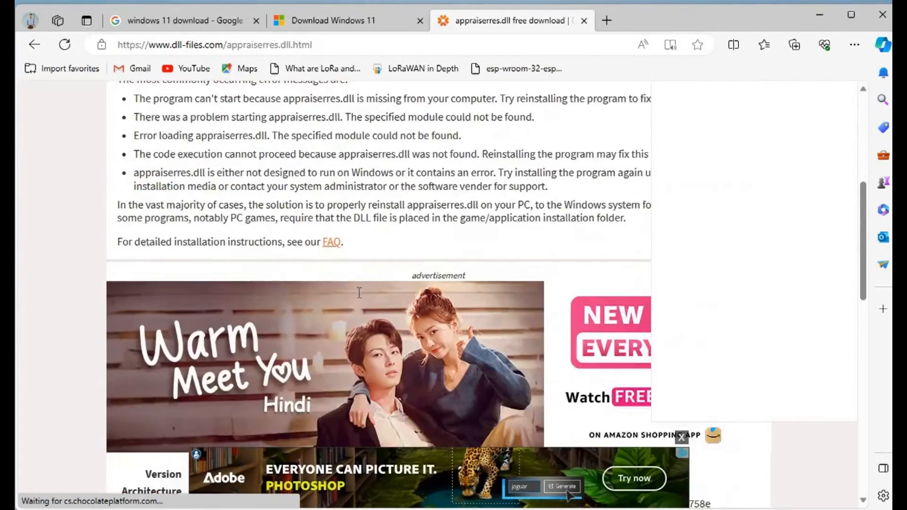
{"action": "scroll", "scroll_direction": "down", "scroll_amount": 3}
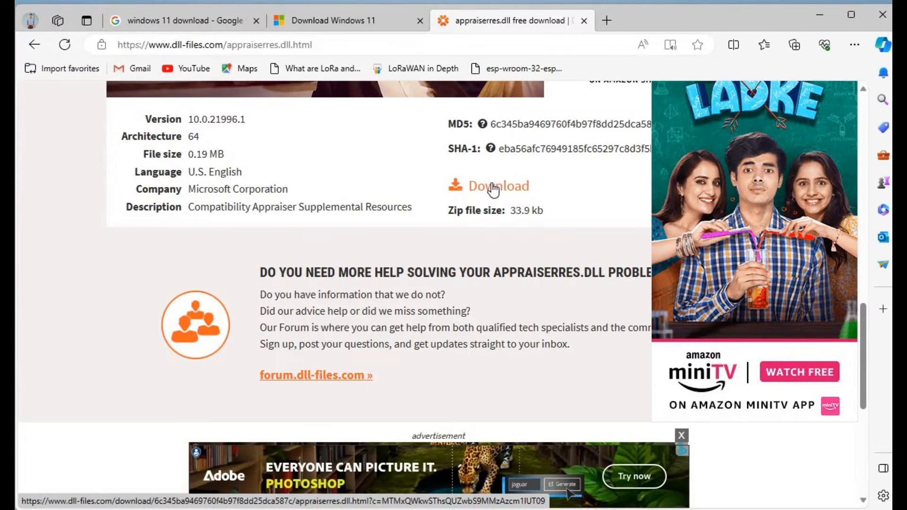
{"action": "left_click", "coordinate": [496, 187]}
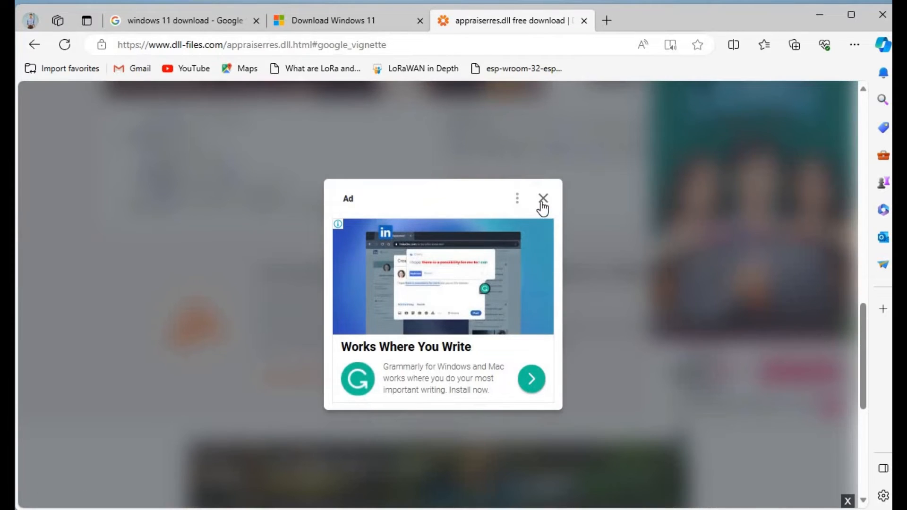
{"action": "left_click", "coordinate": [543, 199]}
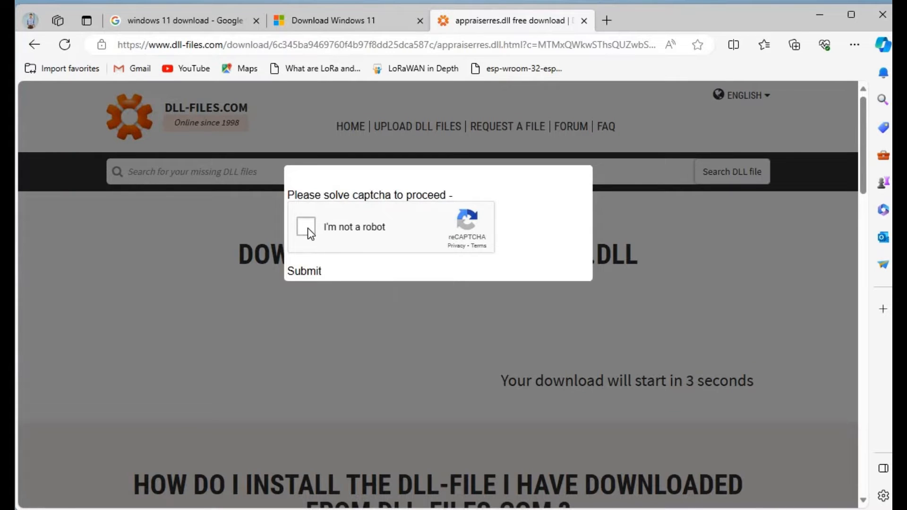
{"action": "left_click", "coordinate": [306, 225]}
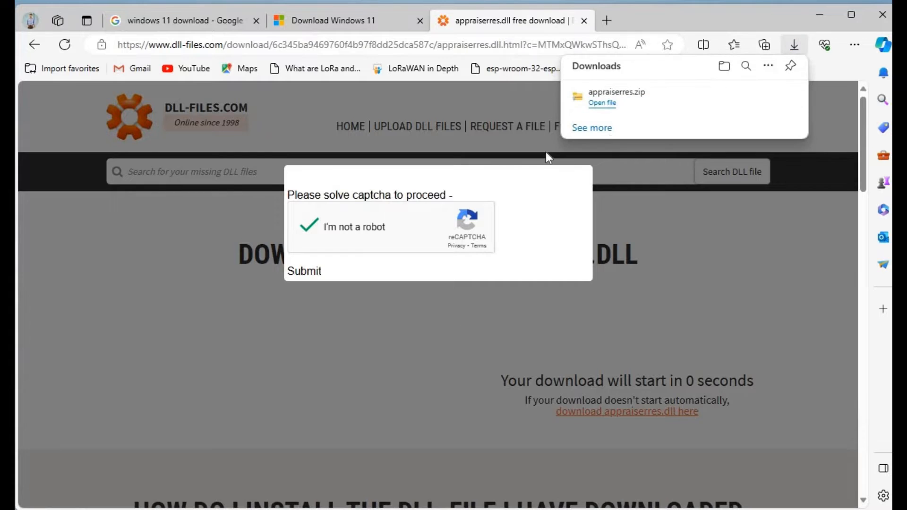
{"action": "mouse_move", "coordinate": [651, 107]}
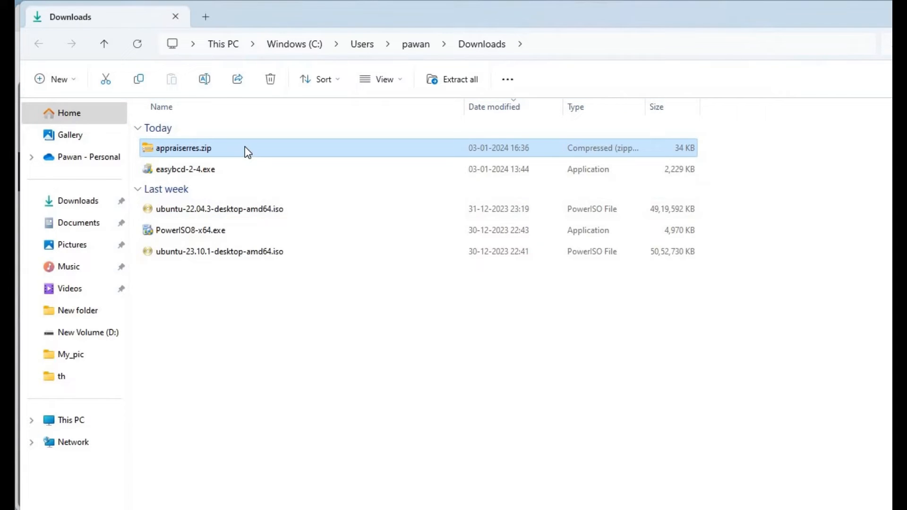
Step: Extract appraiserres.zip and select appraiserres.dll in the extracted folder
{"action": "right_click", "coordinate": [183, 147]}
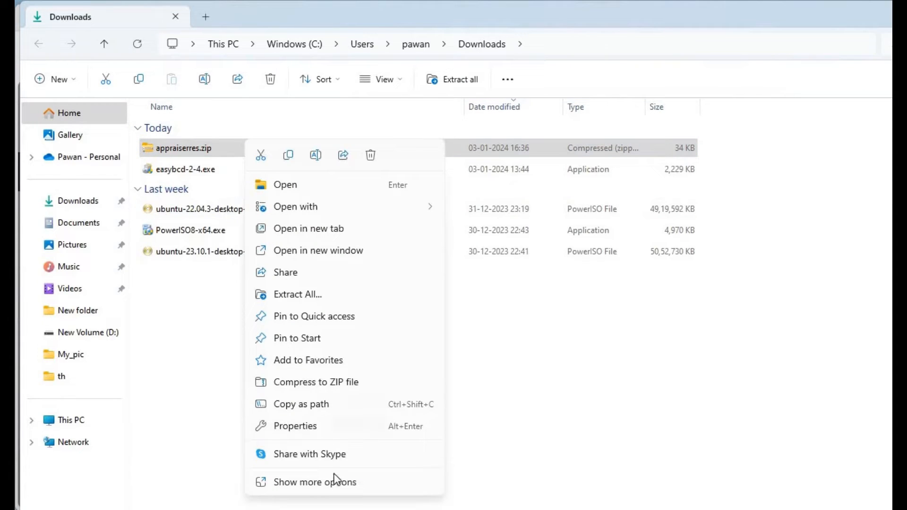
{"action": "left_click", "coordinate": [314, 482]}
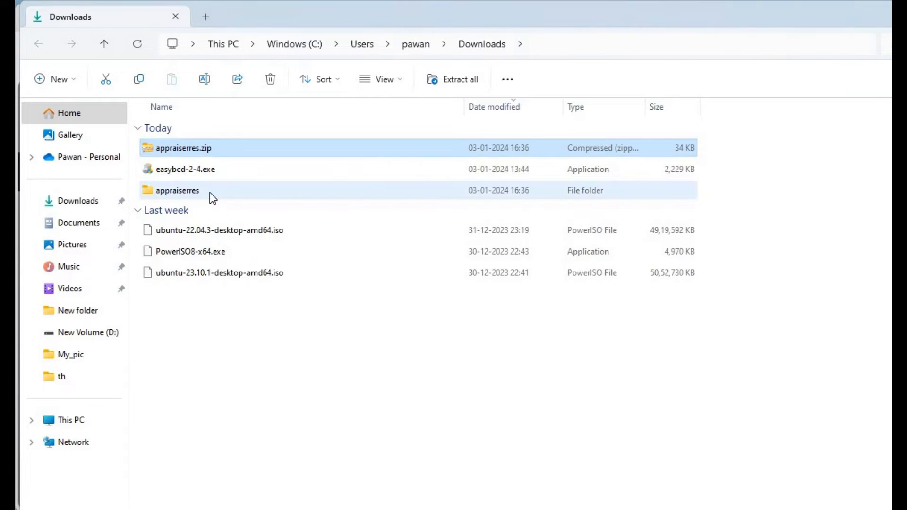
{"action": "double_click", "coordinate": [178, 190]}
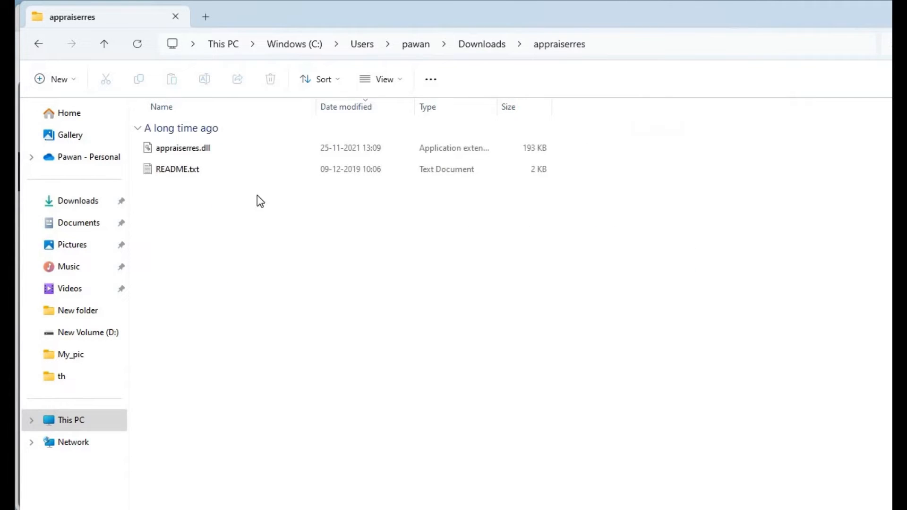
{"action": "left_click", "coordinate": [182, 148]}
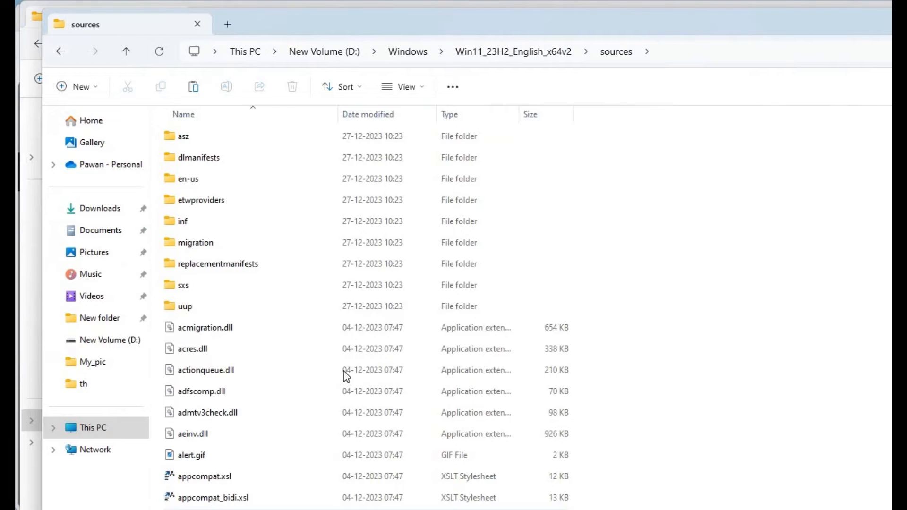
Step: Scroll the sources folder down to the appraiser-related entries
{"action": "scroll", "scroll_direction": "down", "scroll_amount": 3}
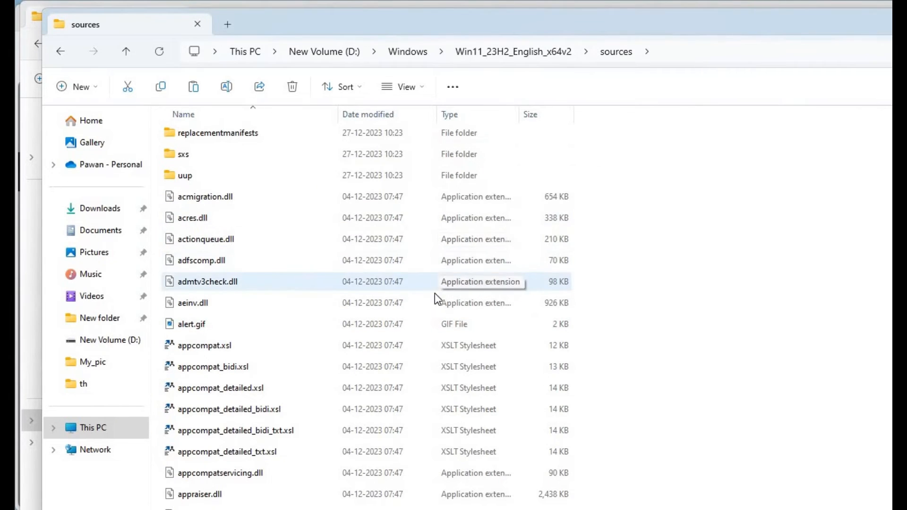
{"action": "mouse_move", "coordinate": [485, 277]}
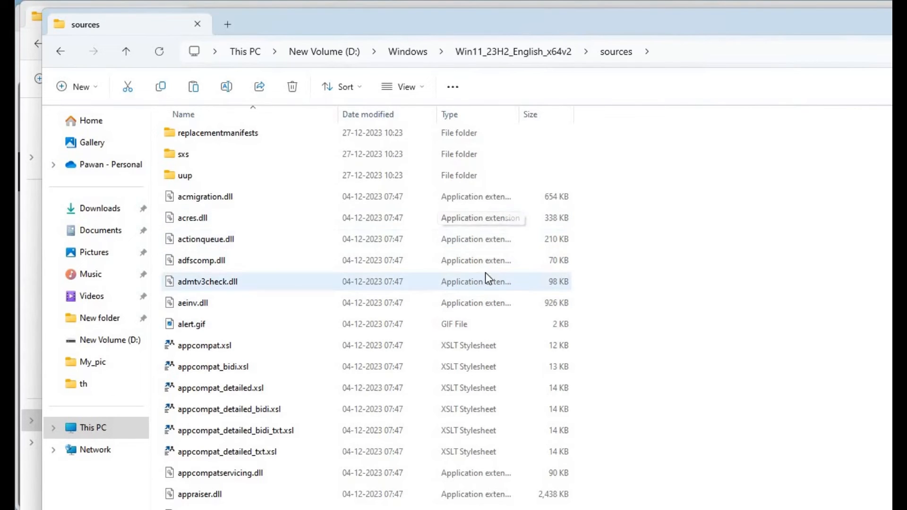
{"action": "mouse_move", "coordinate": [475, 58]}
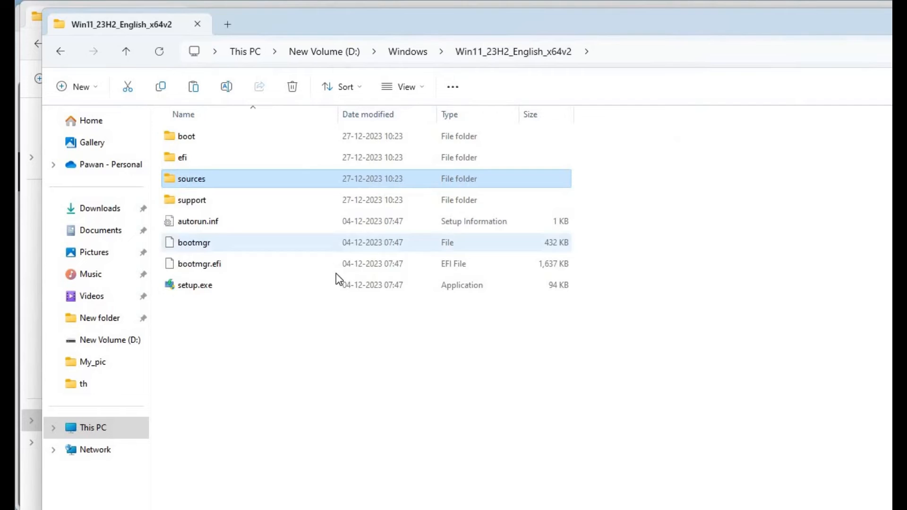
{"action": "mouse_move", "coordinate": [290, 299]}
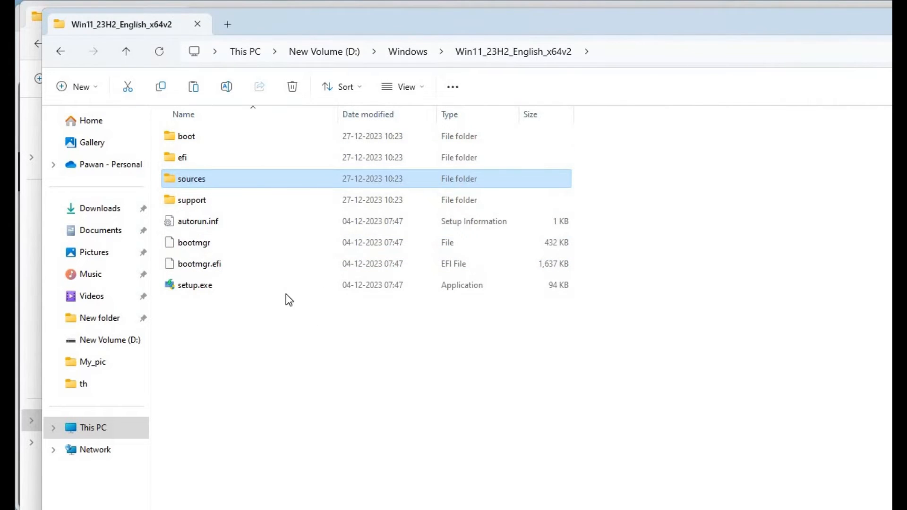
Step: Launch Windows 11 Setup from setup.exe in the image folder
{"action": "left_click", "coordinate": [195, 285]}
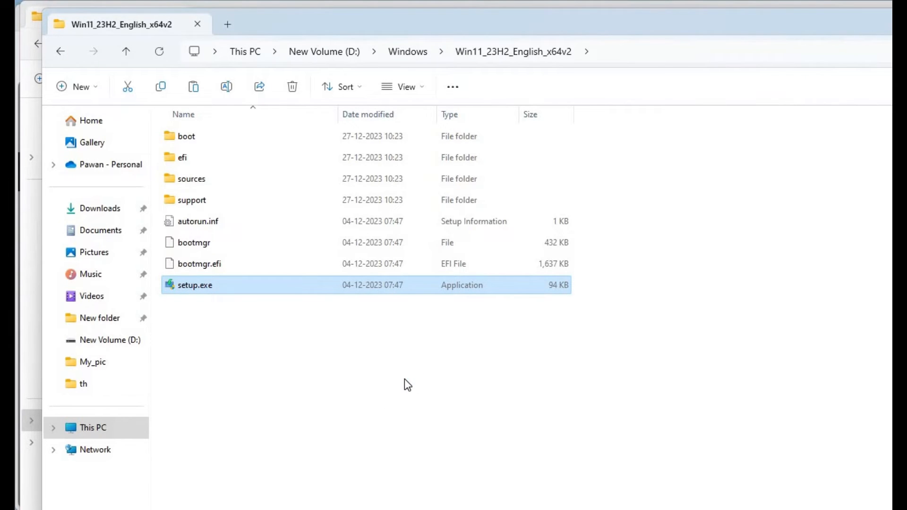
{"action": "double_click", "coordinate": [194, 285]}
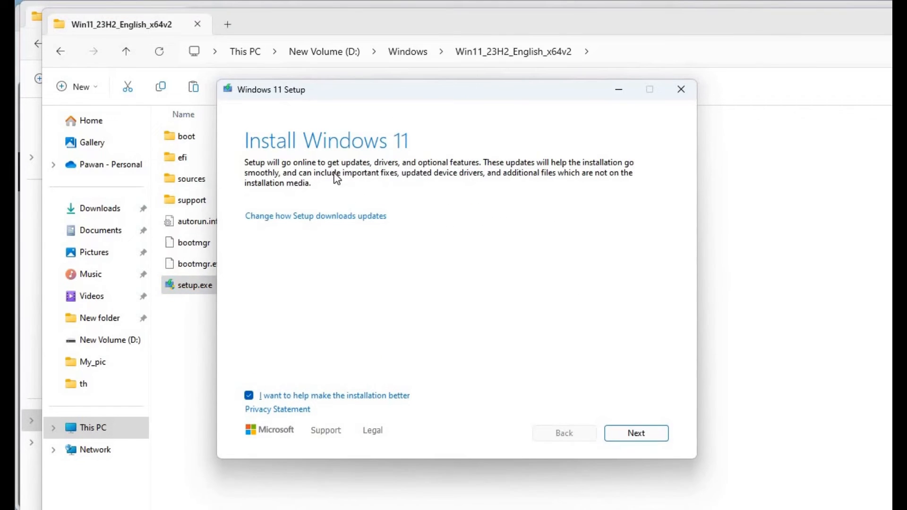
{"action": "mouse_move", "coordinate": [390, 156]}
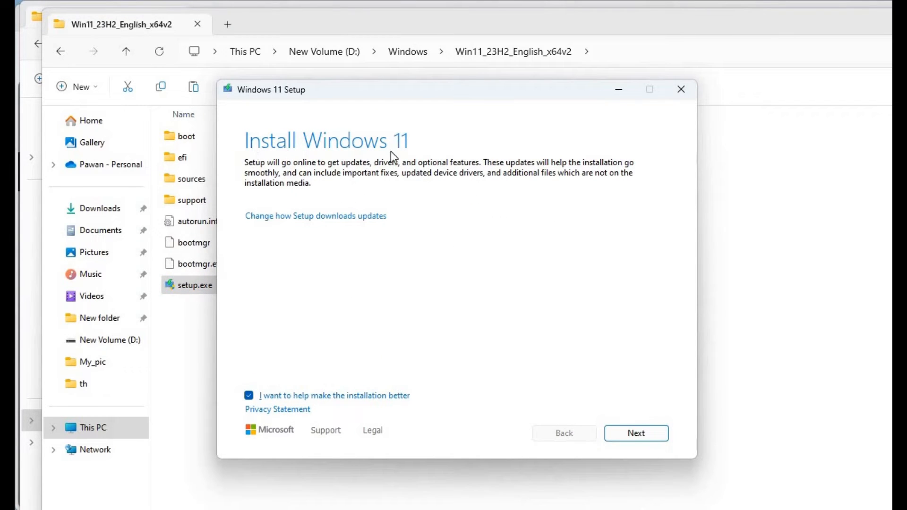
{"action": "mouse_move", "coordinate": [310, 233]}
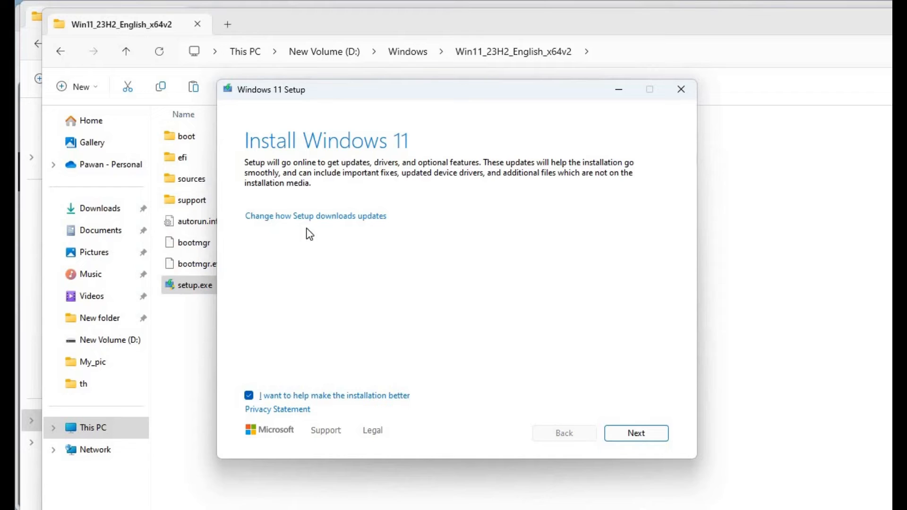
{"action": "mouse_move", "coordinate": [305, 223]}
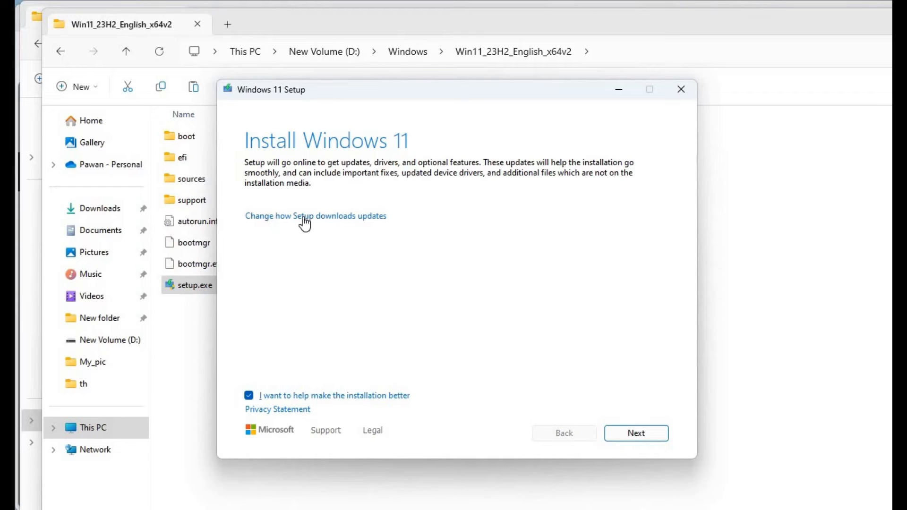
Step: Change how Setup downloads updates and choose 'Not right now' to skip them
{"action": "left_click", "coordinate": [316, 215]}
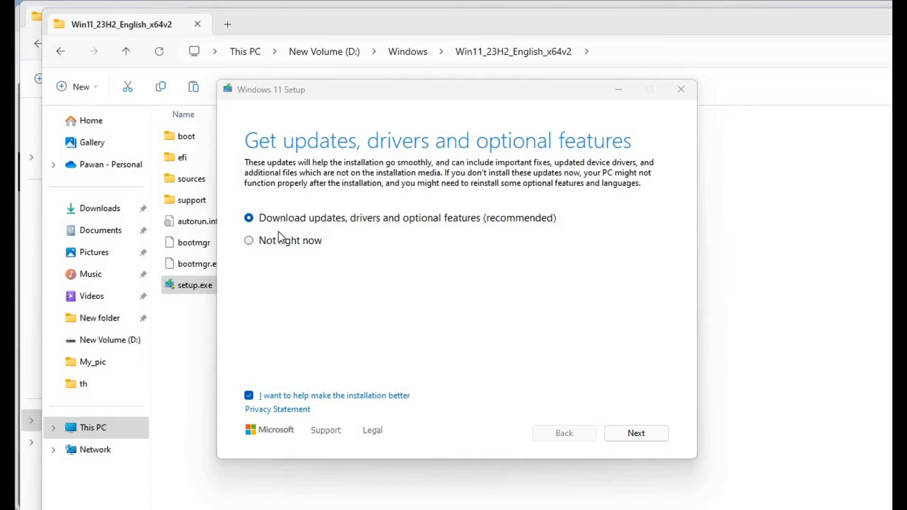
{"action": "mouse_move", "coordinate": [358, 233]}
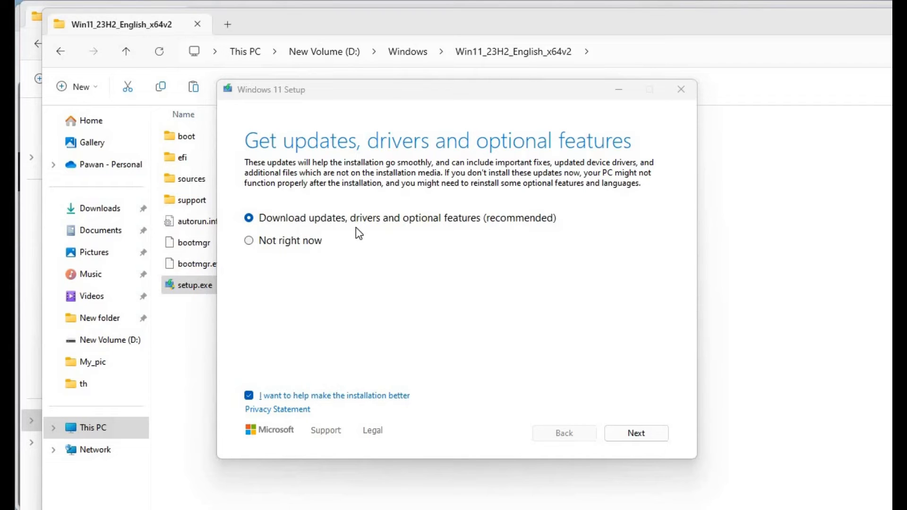
{"action": "mouse_move", "coordinate": [496, 239]}
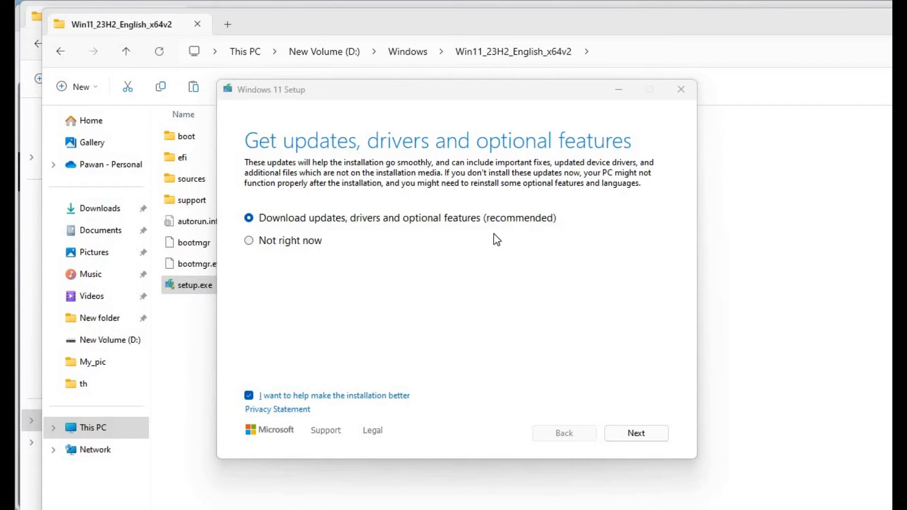
{"action": "mouse_move", "coordinate": [362, 233]}
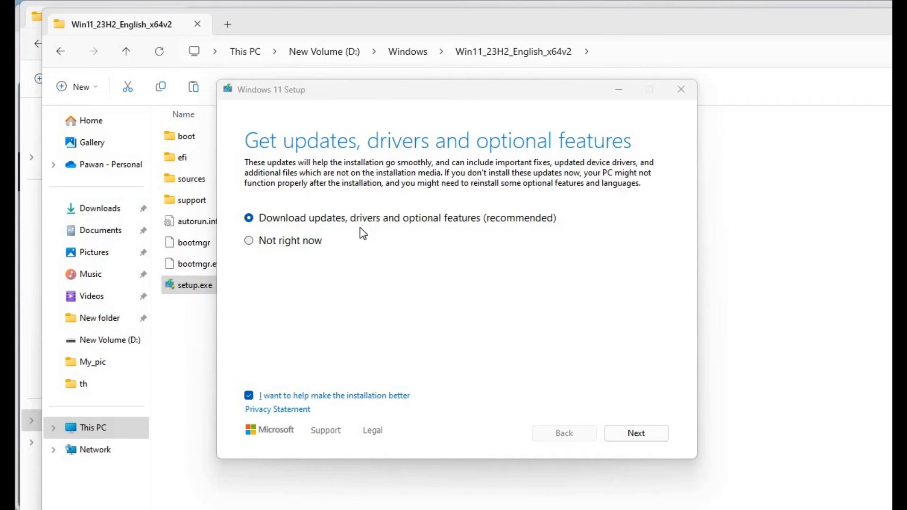
{"action": "mouse_move", "coordinate": [597, 440]}
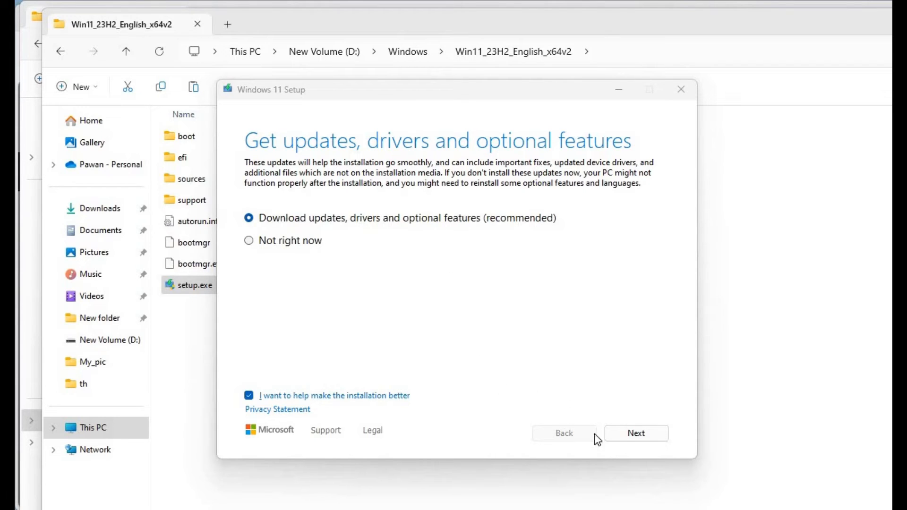
{"action": "mouse_move", "coordinate": [340, 236]}
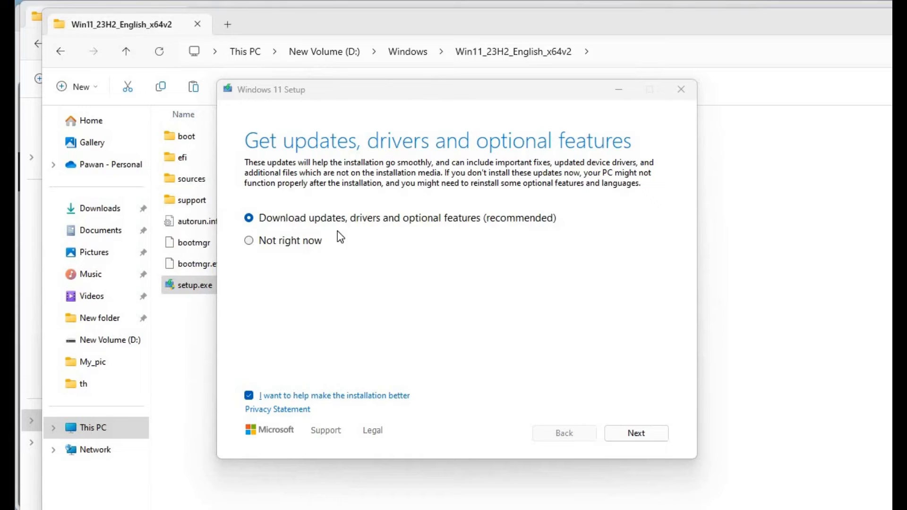
{"action": "mouse_move", "coordinate": [359, 272]}
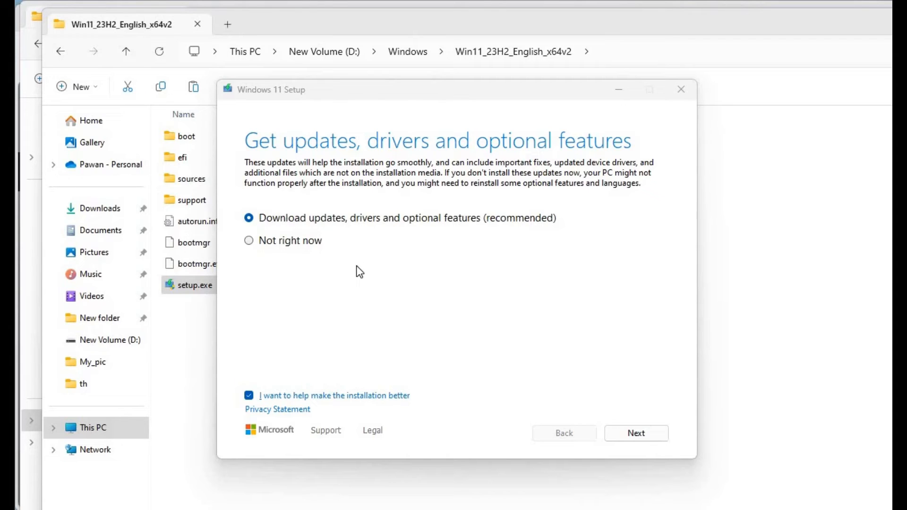
{"action": "mouse_move", "coordinate": [362, 264]}
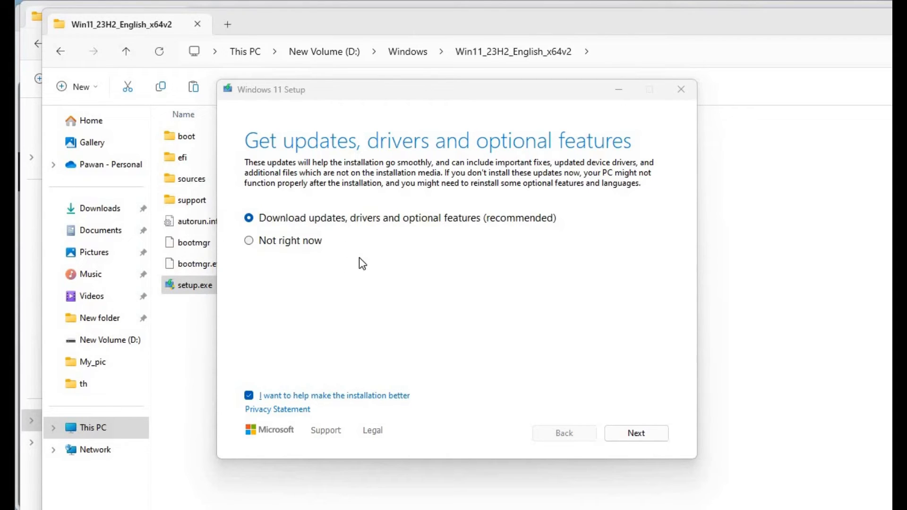
{"action": "mouse_move", "coordinate": [385, 246]}
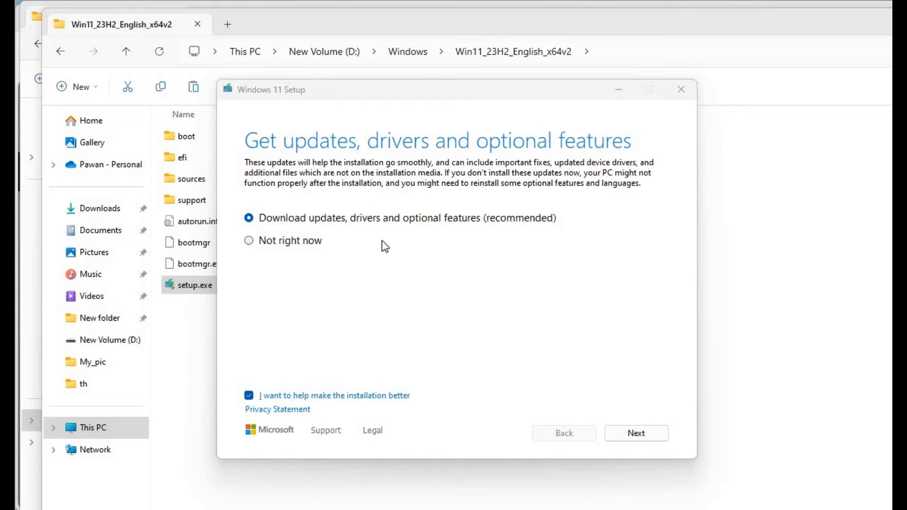
{"action": "mouse_move", "coordinate": [365, 241]}
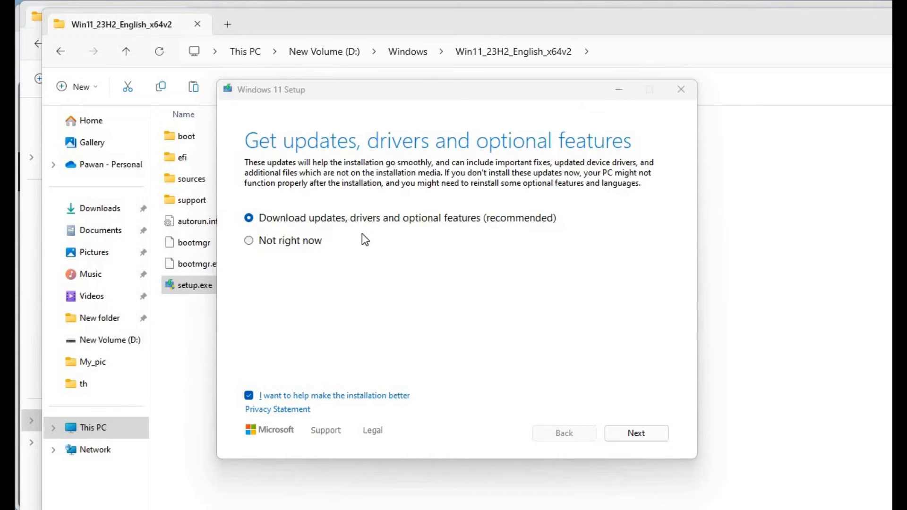
{"action": "mouse_move", "coordinate": [370, 202]}
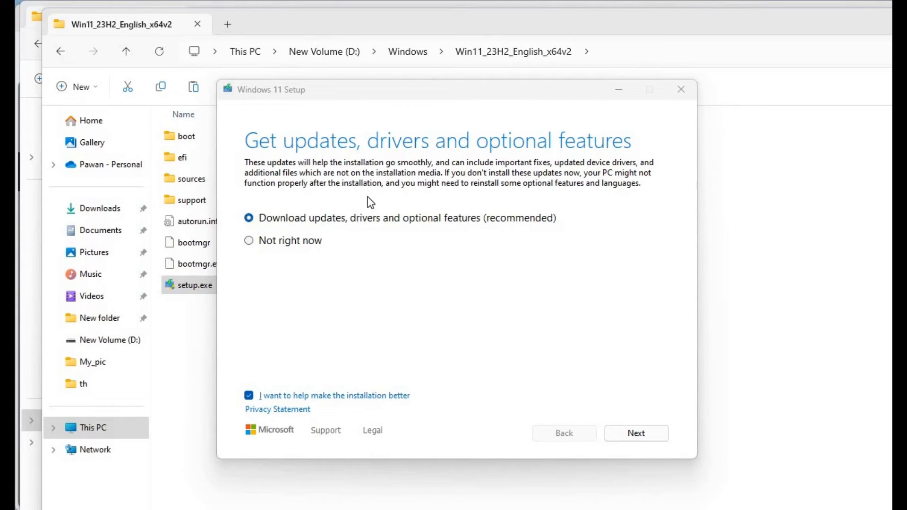
{"action": "mouse_move", "coordinate": [292, 259]}
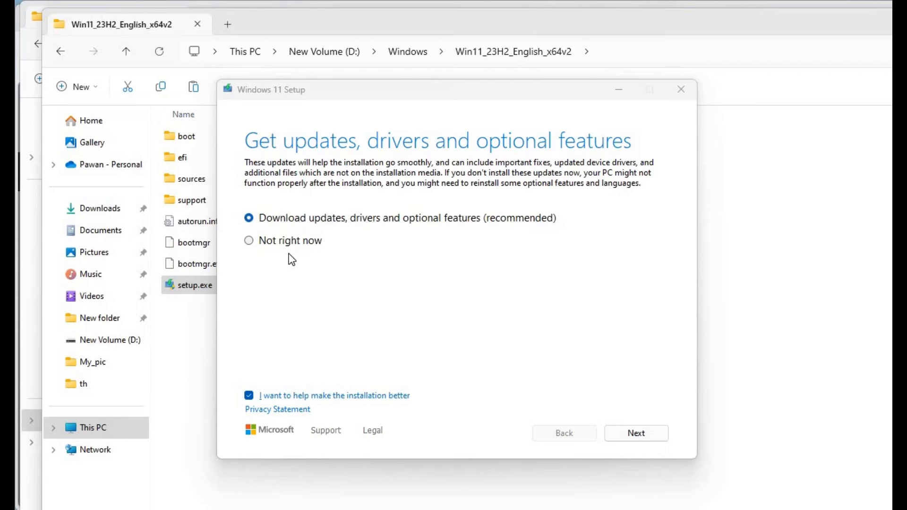
{"action": "mouse_move", "coordinate": [256, 255]}
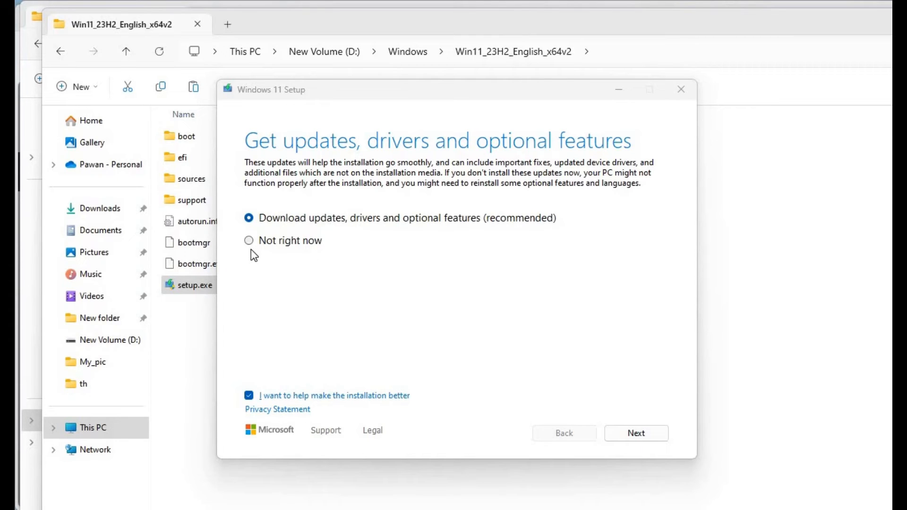
{"action": "left_click", "coordinate": [249, 240]}
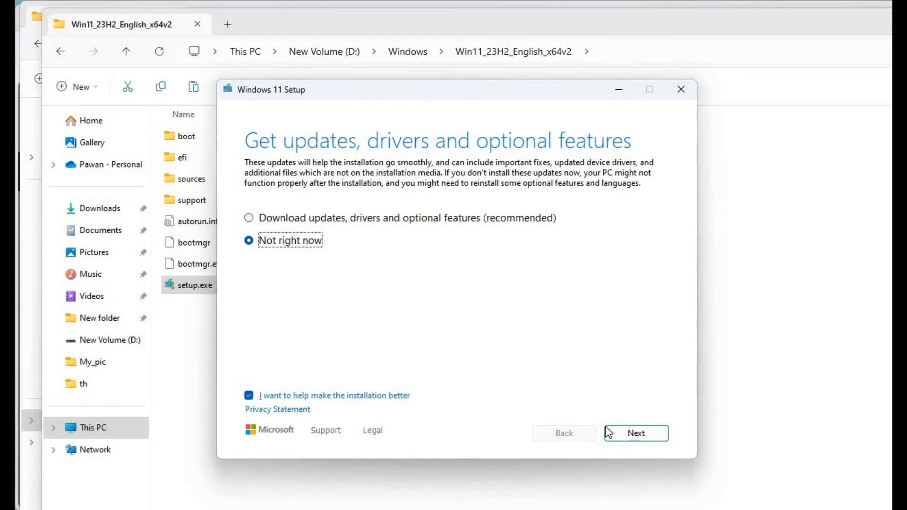
Step: Continue past updates with 'Not right now' and accept the license terms
{"action": "left_click", "coordinate": [636, 433]}
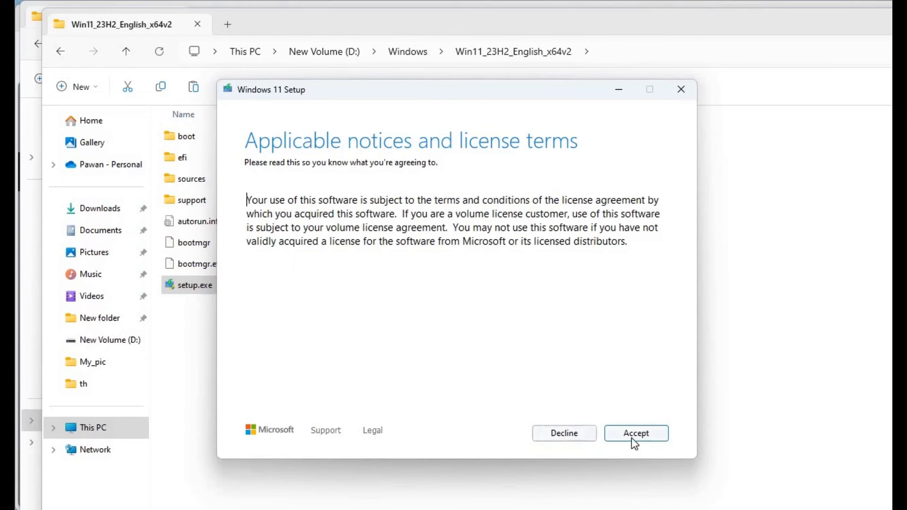
{"action": "mouse_move", "coordinate": [601, 426]}
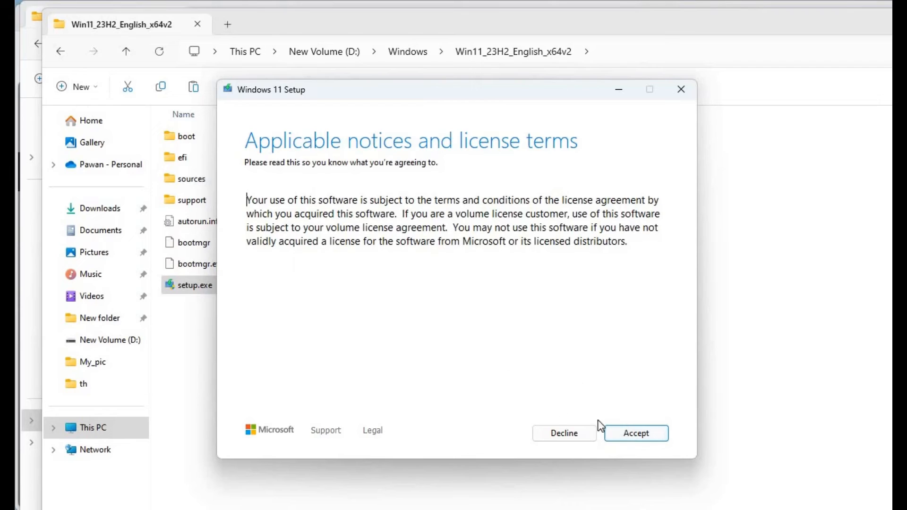
{"action": "left_click", "coordinate": [635, 433]}
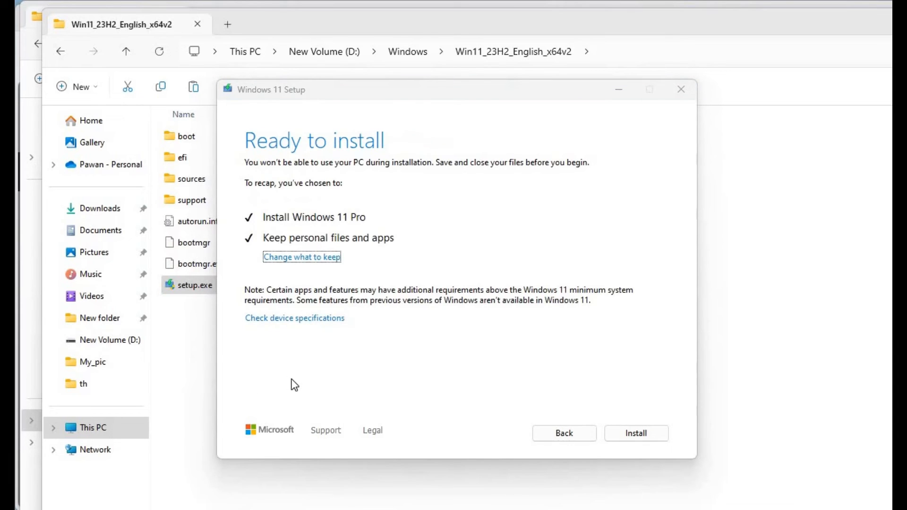
{"action": "mouse_move", "coordinate": [332, 169]}
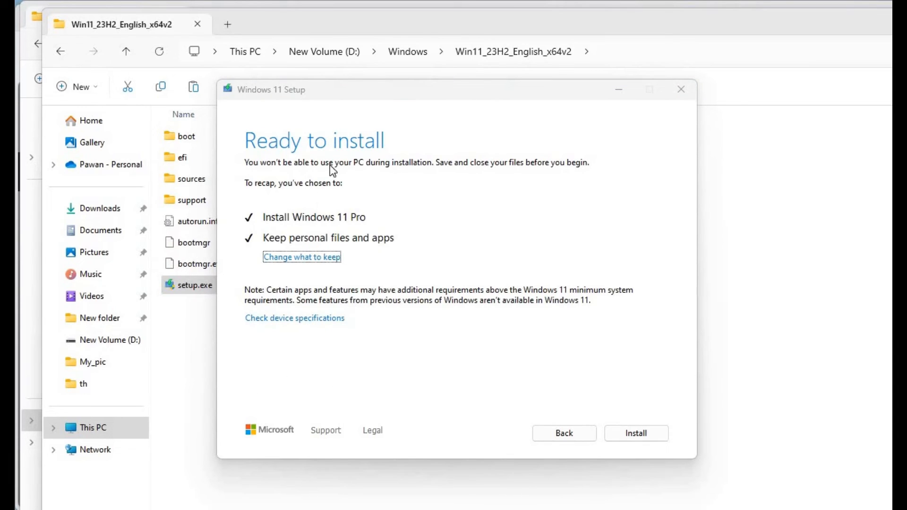
{"action": "mouse_move", "coordinate": [387, 176]}
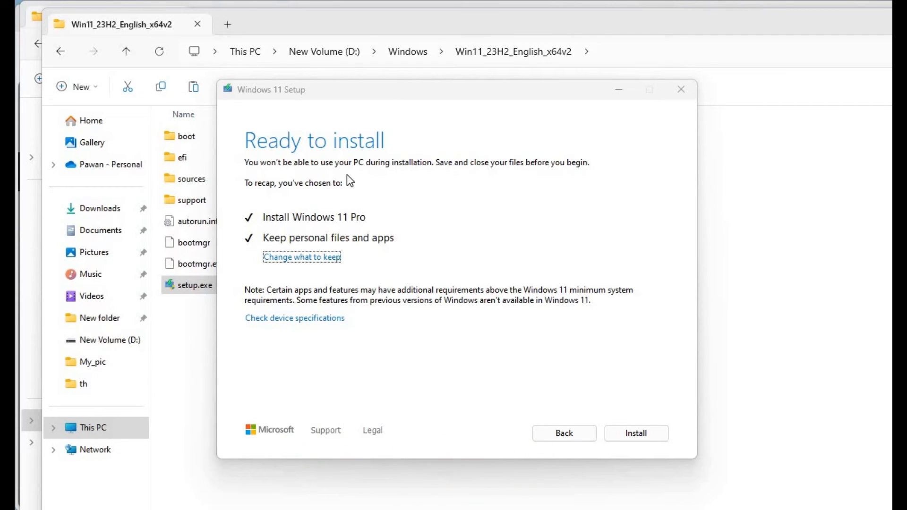
{"action": "mouse_move", "coordinate": [362, 191]}
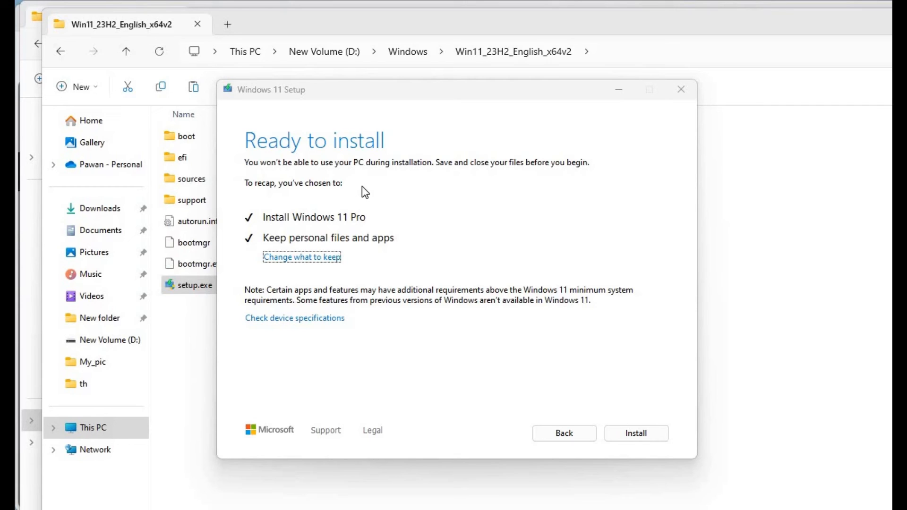
{"action": "mouse_move", "coordinate": [346, 199]}
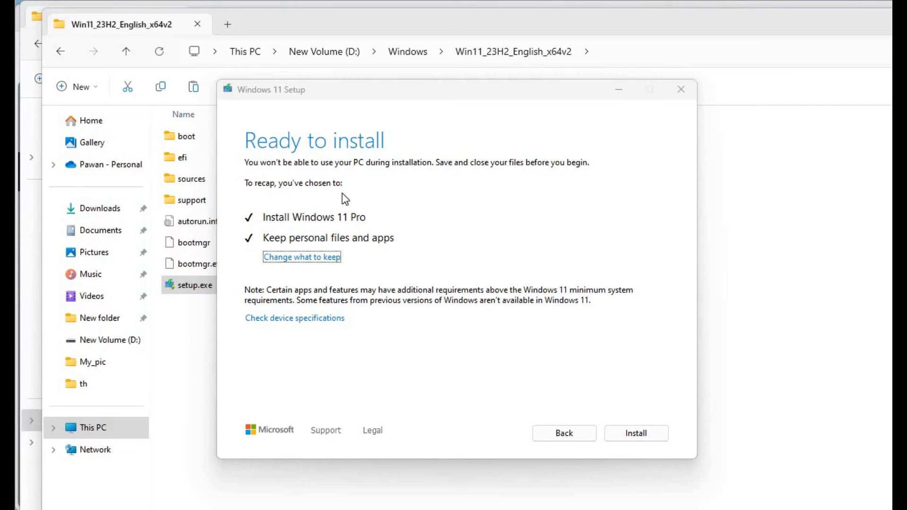
{"action": "mouse_move", "coordinate": [351, 209]}
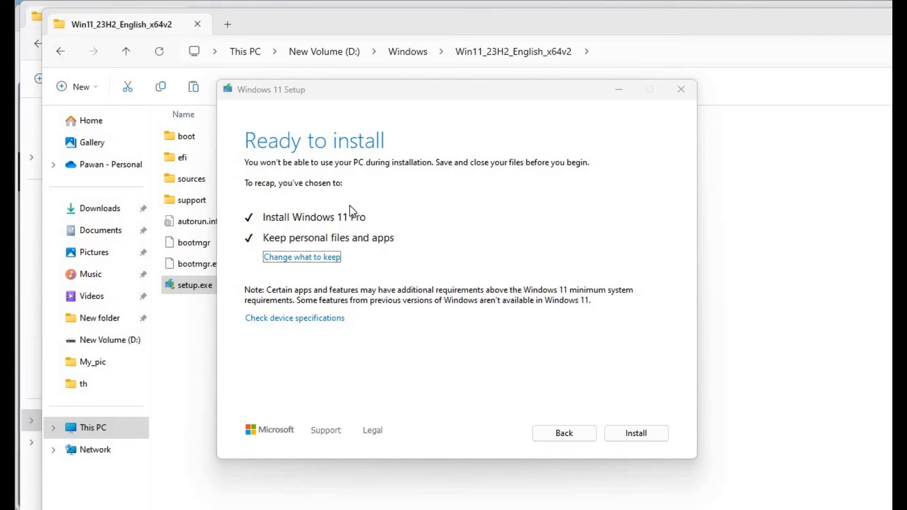
{"action": "mouse_move", "coordinate": [338, 207]}
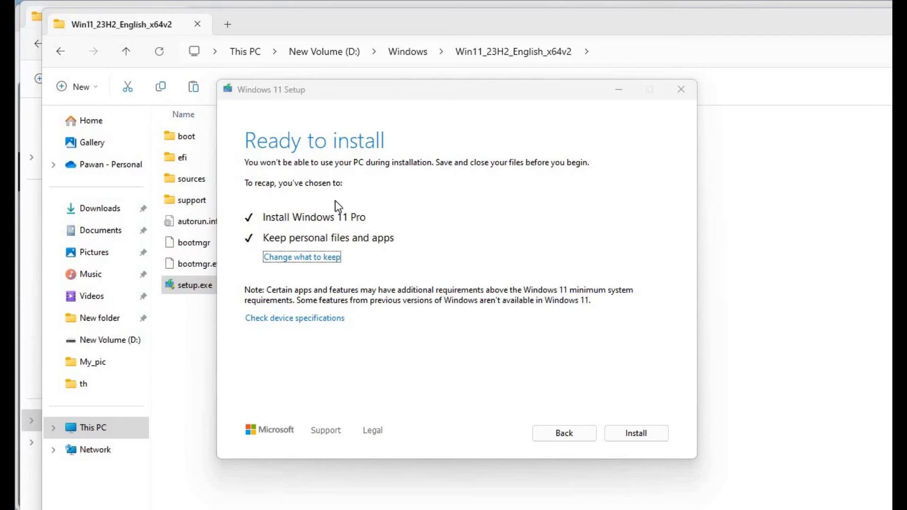
{"action": "mouse_move", "coordinate": [318, 182]}
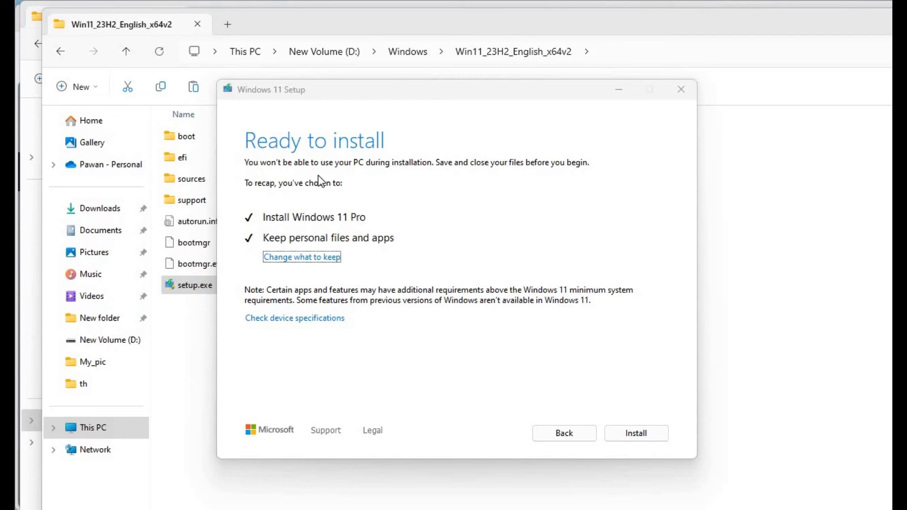
{"action": "mouse_move", "coordinate": [341, 224]}
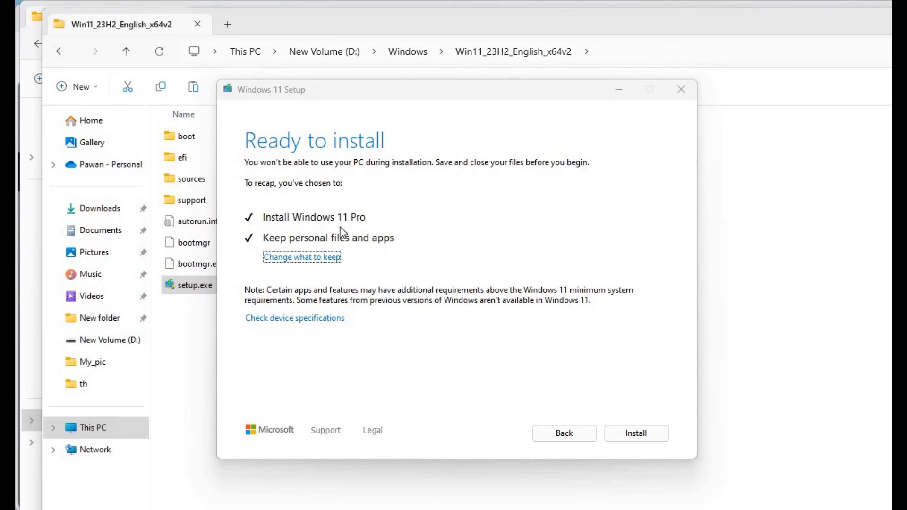
{"action": "mouse_move", "coordinate": [435, 275]}
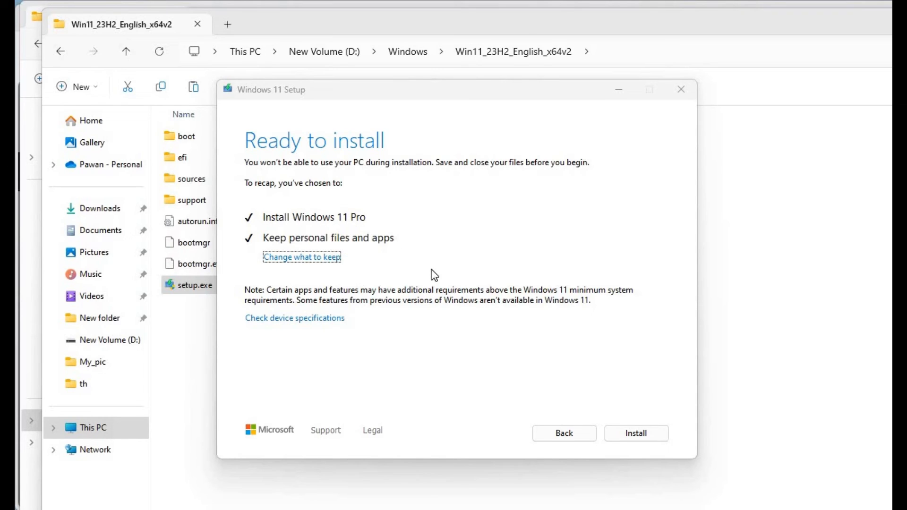
{"action": "mouse_move", "coordinate": [458, 392]}
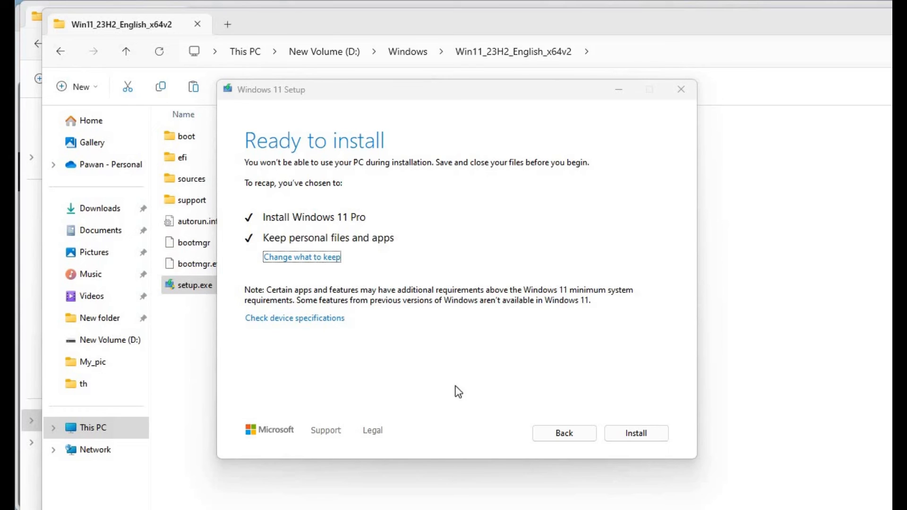
{"action": "mouse_move", "coordinate": [442, 344]}
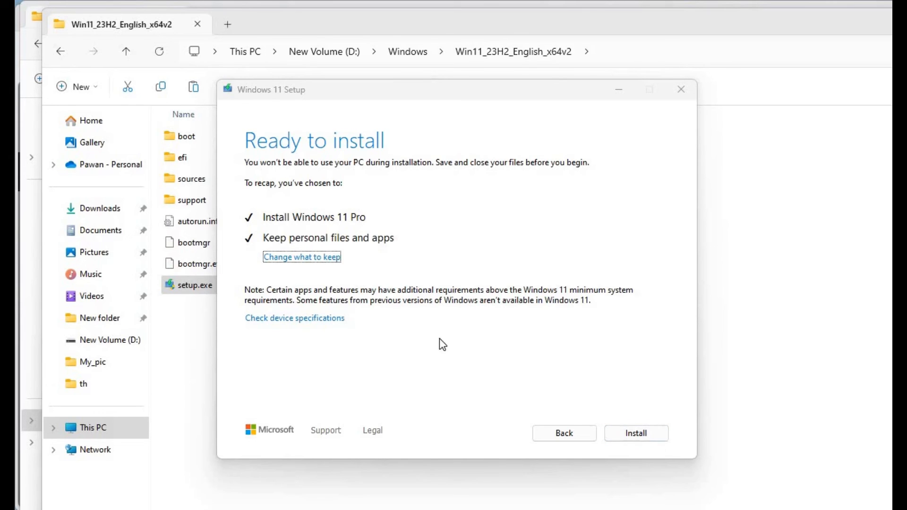
{"action": "mouse_move", "coordinate": [496, 341]}
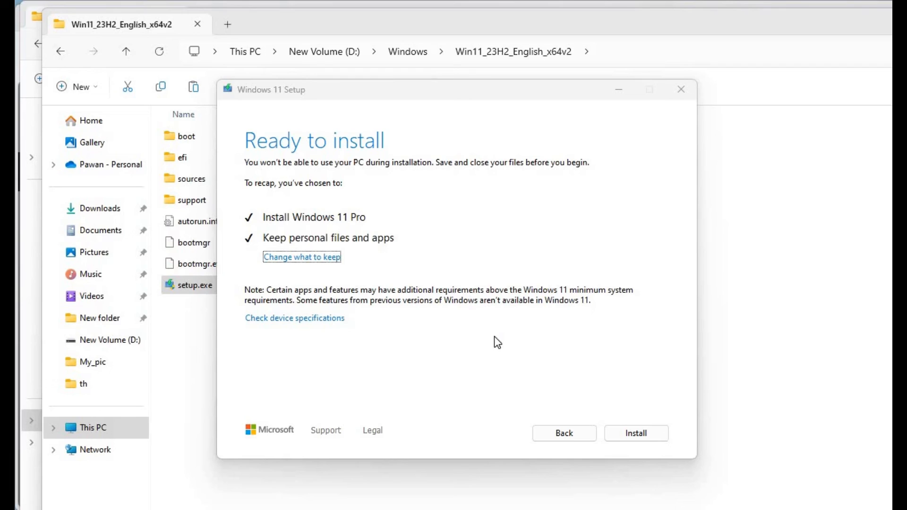
{"action": "mouse_move", "coordinate": [440, 301]}
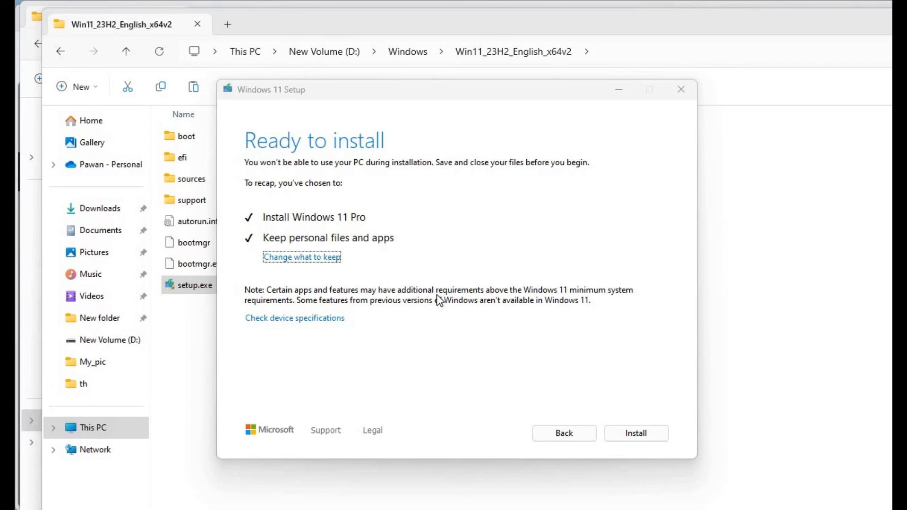
{"action": "mouse_move", "coordinate": [360, 225]}
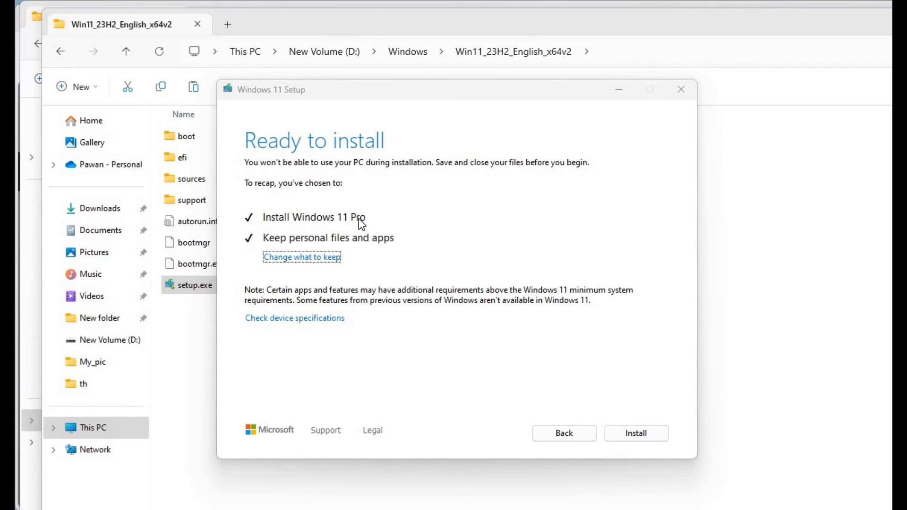
{"action": "mouse_move", "coordinate": [581, 381]}
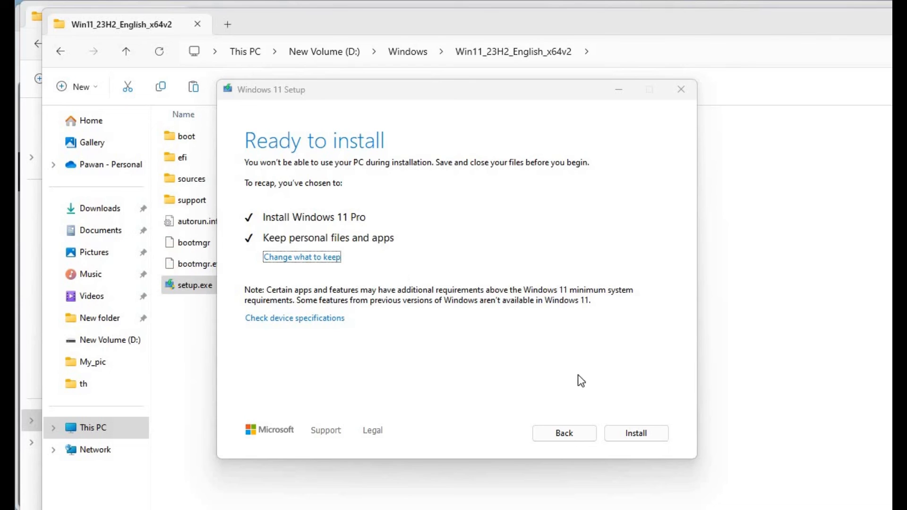
{"action": "mouse_move", "coordinate": [519, 346]}
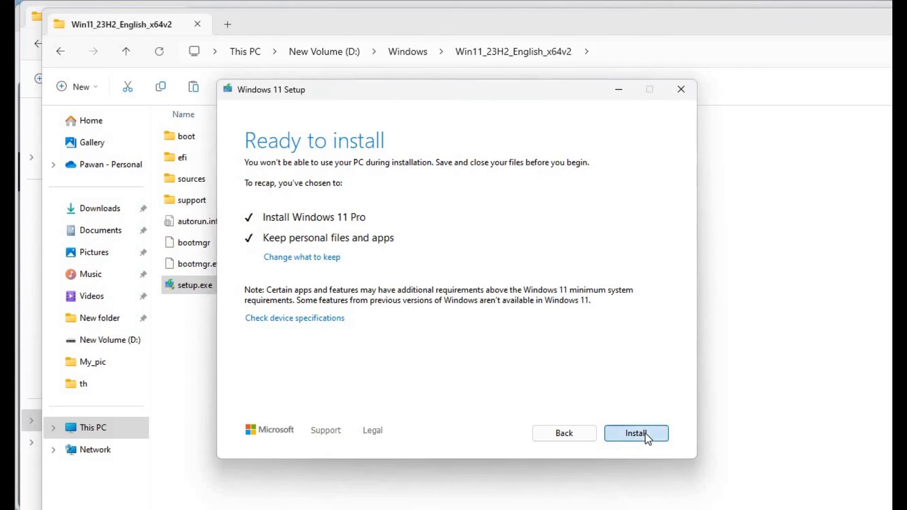
Step: Start the install, then cancel it and confirm Yes to quit setup
{"action": "left_click", "coordinate": [636, 434]}
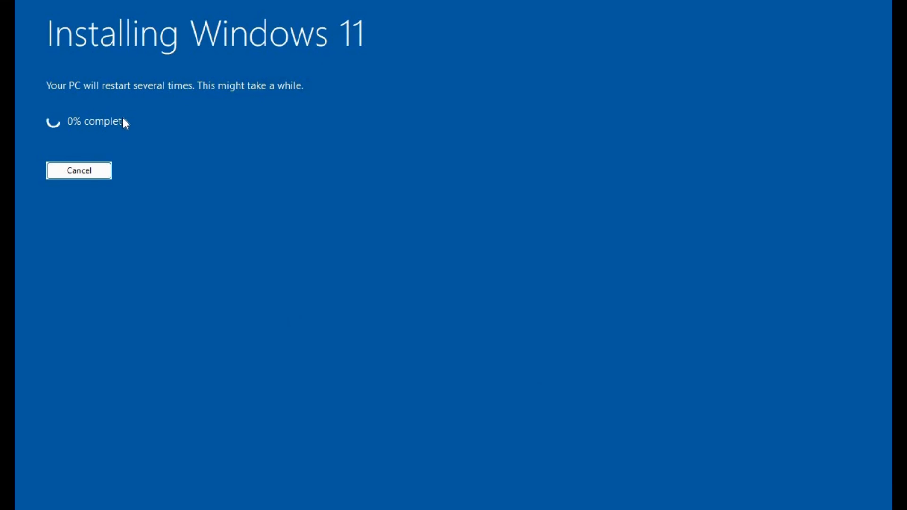
{"action": "mouse_move", "coordinate": [122, 142]}
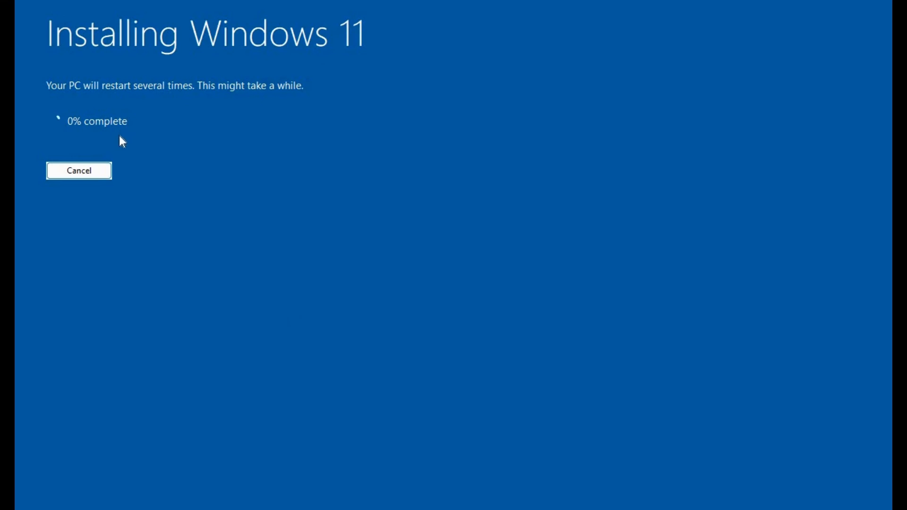
{"action": "left_click", "coordinate": [78, 171]}
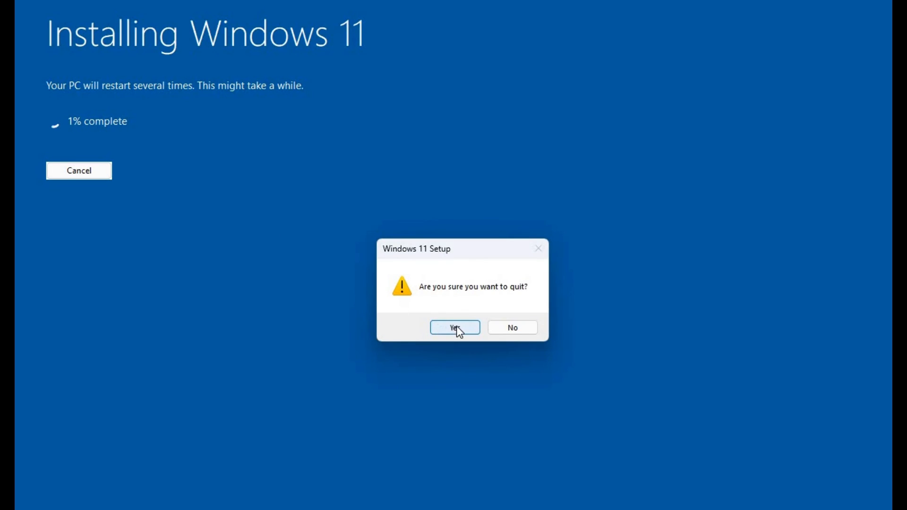
{"action": "left_click", "coordinate": [455, 328]}
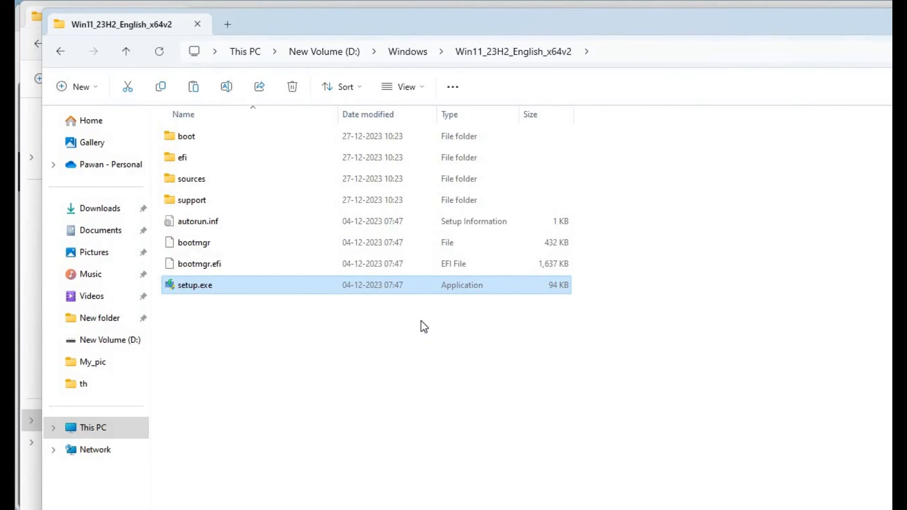
{"action": "mouse_move", "coordinate": [393, 369]}
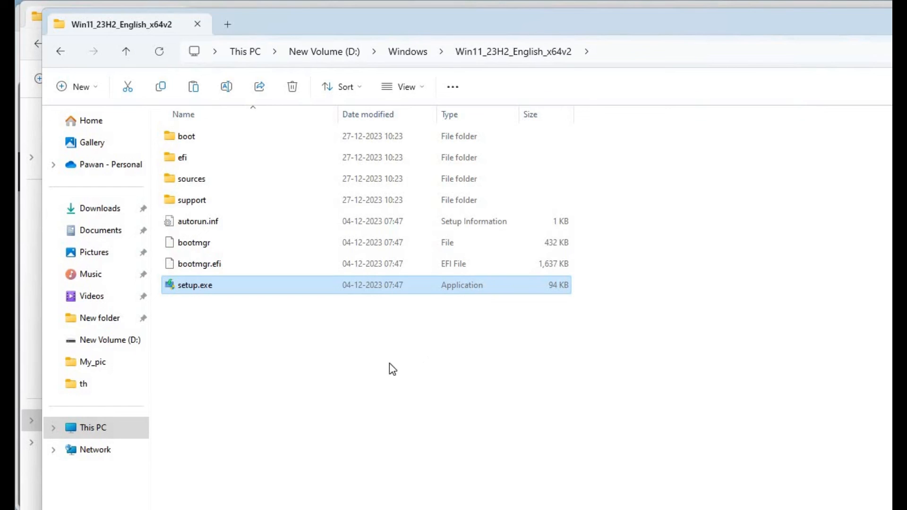
{"action": "mouse_move", "coordinate": [401, 370]}
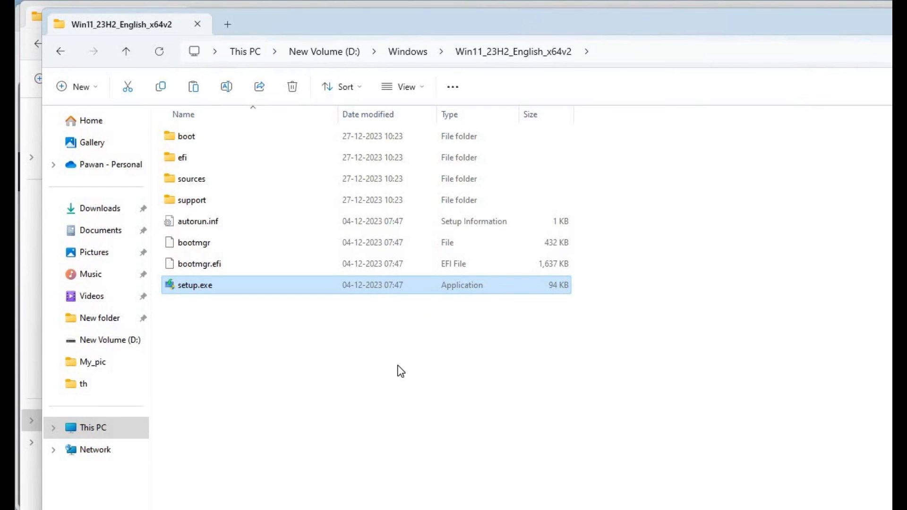
{"action": "mouse_move", "coordinate": [342, 358]}
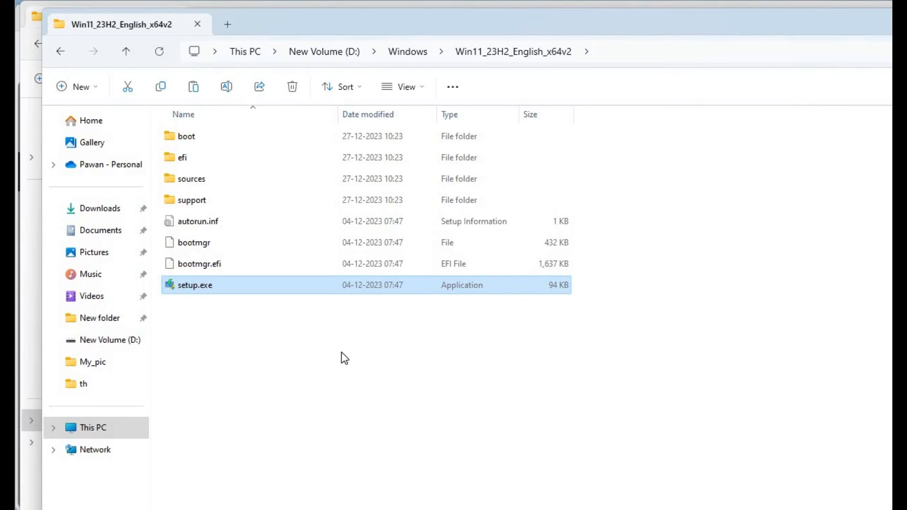
{"action": "mouse_move", "coordinate": [304, 403]}
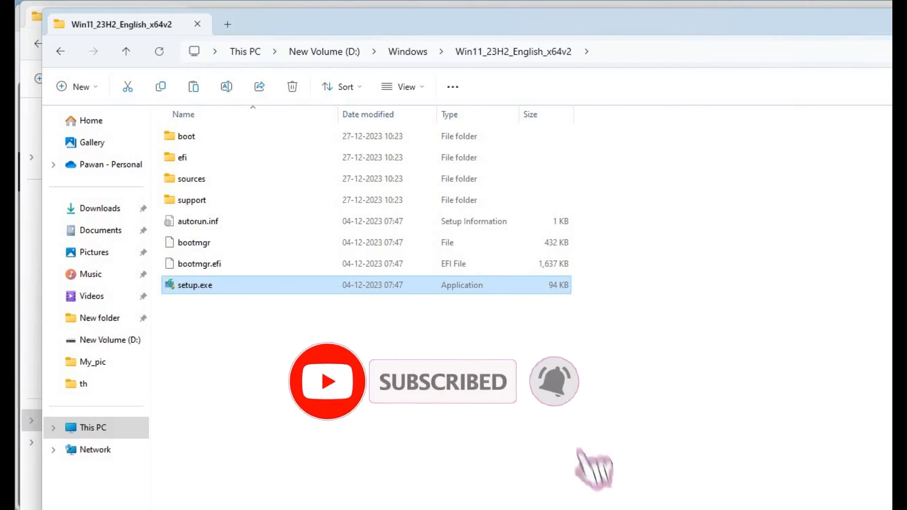
{"action": "mouse_move", "coordinate": [283, 387]}
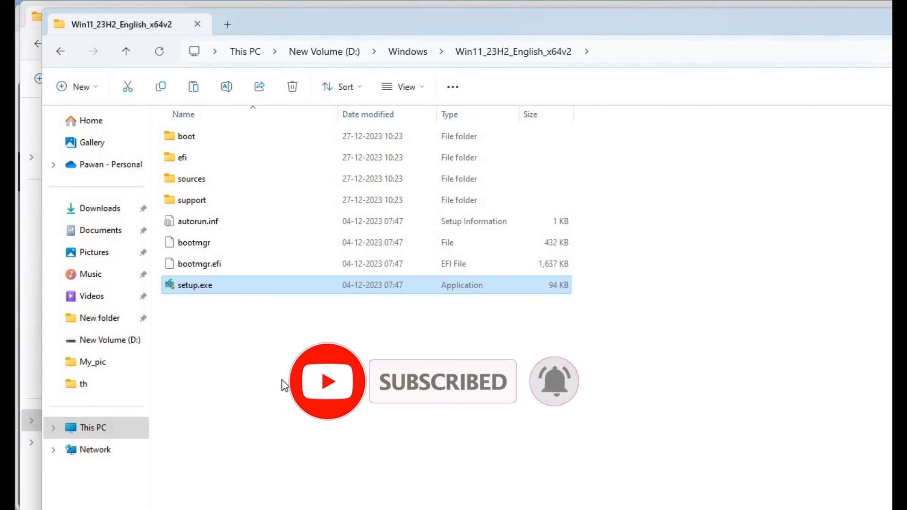